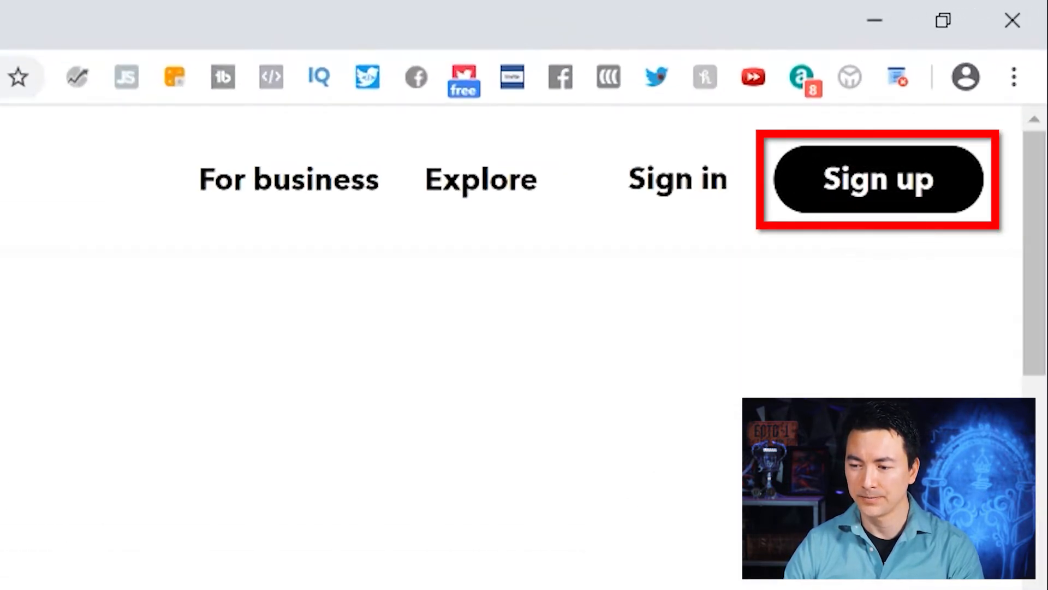
Create an IFTTT account by signing up with Google.
left_click(878, 179)
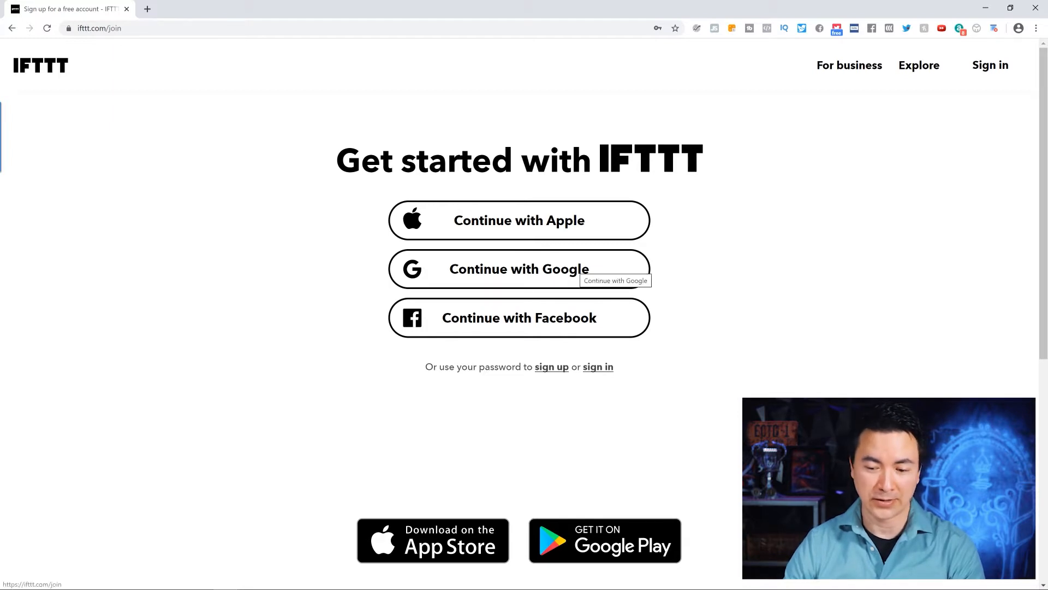
left_click(519, 269)
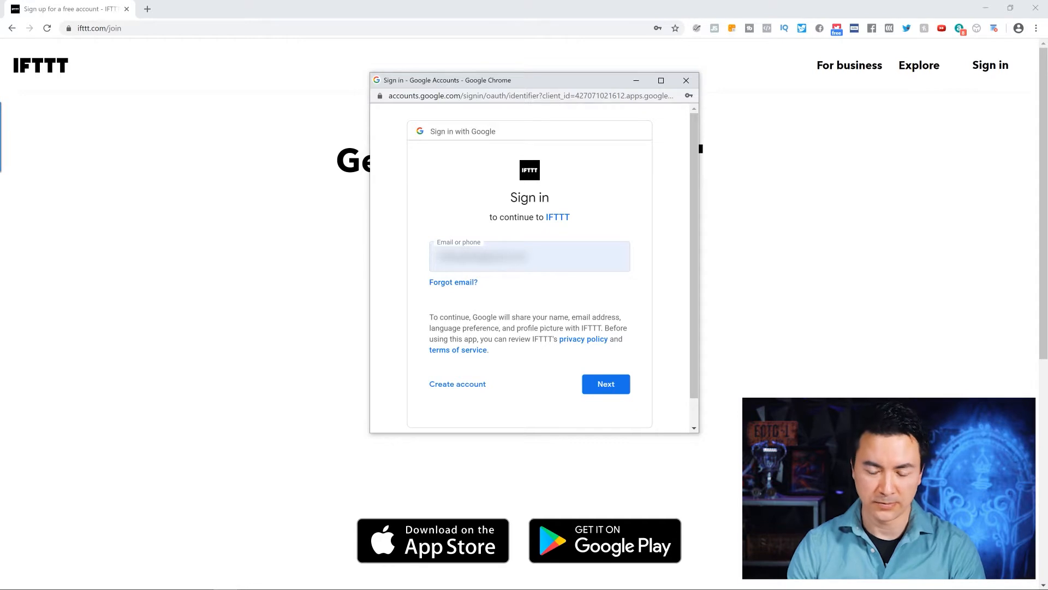
left_click(604, 384)
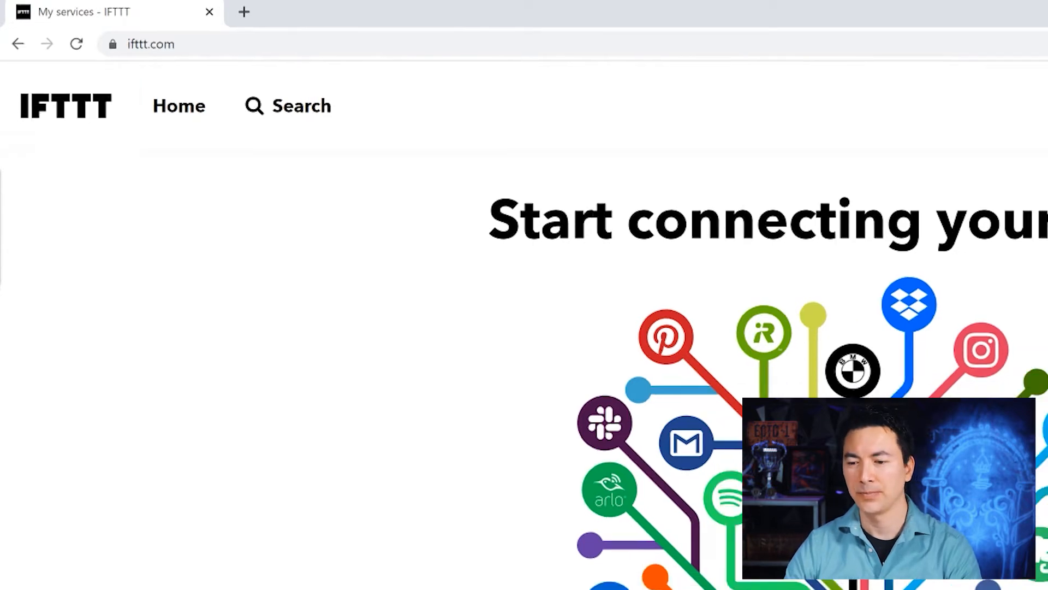
Scroll through the Explore page's recommended applets and service spotlights.
scroll("down", 3)
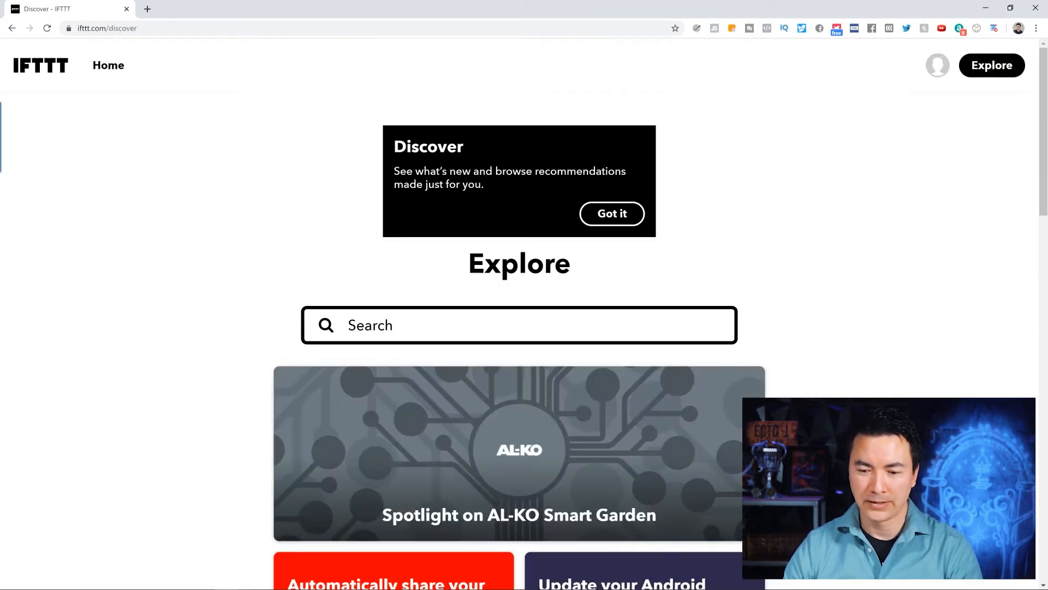
scroll("down", 3)
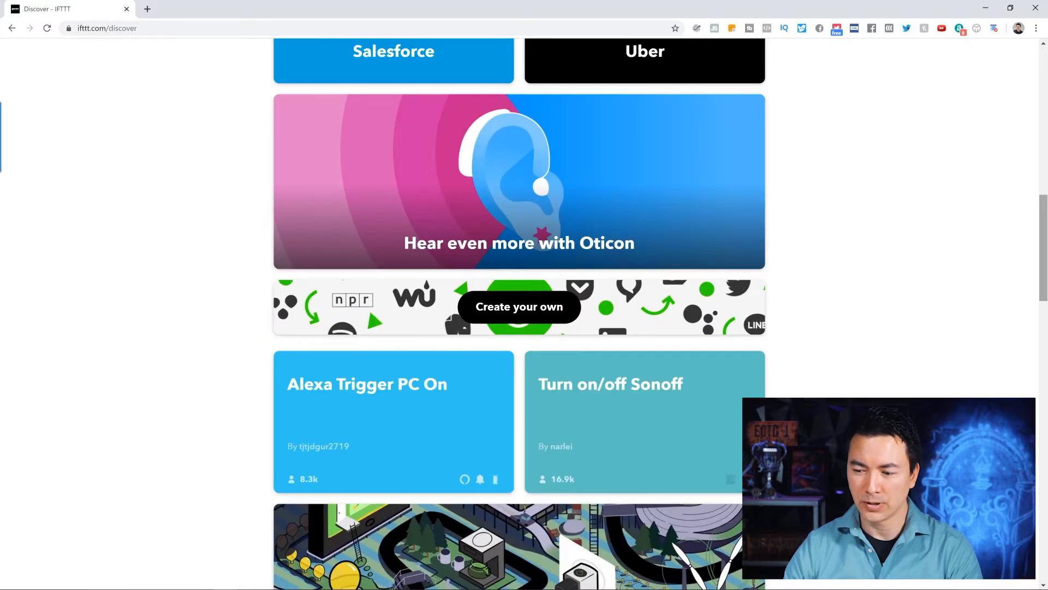
scroll("down", 3)
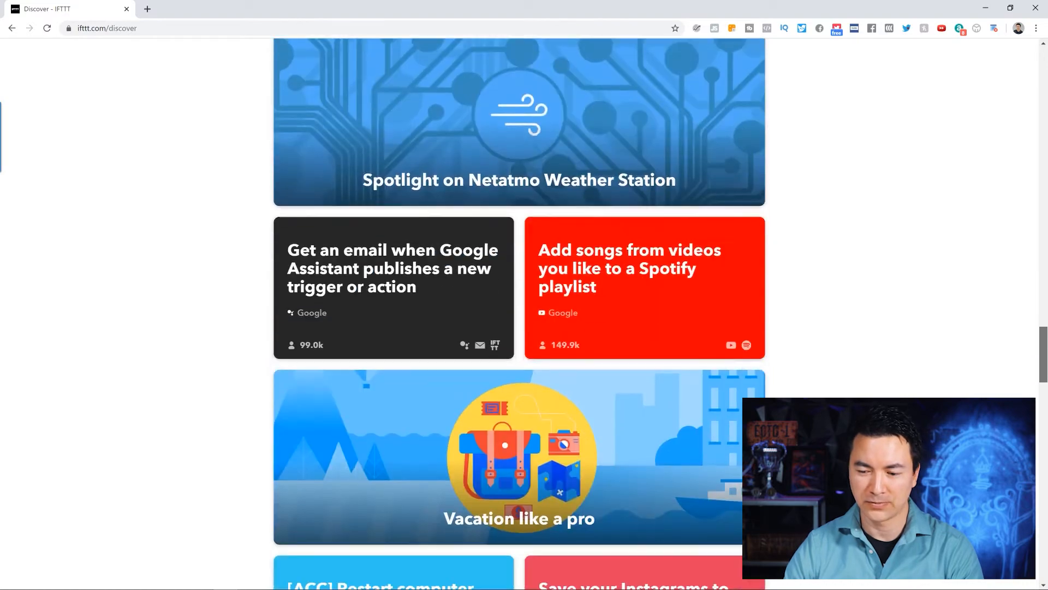
scroll("down", 3)
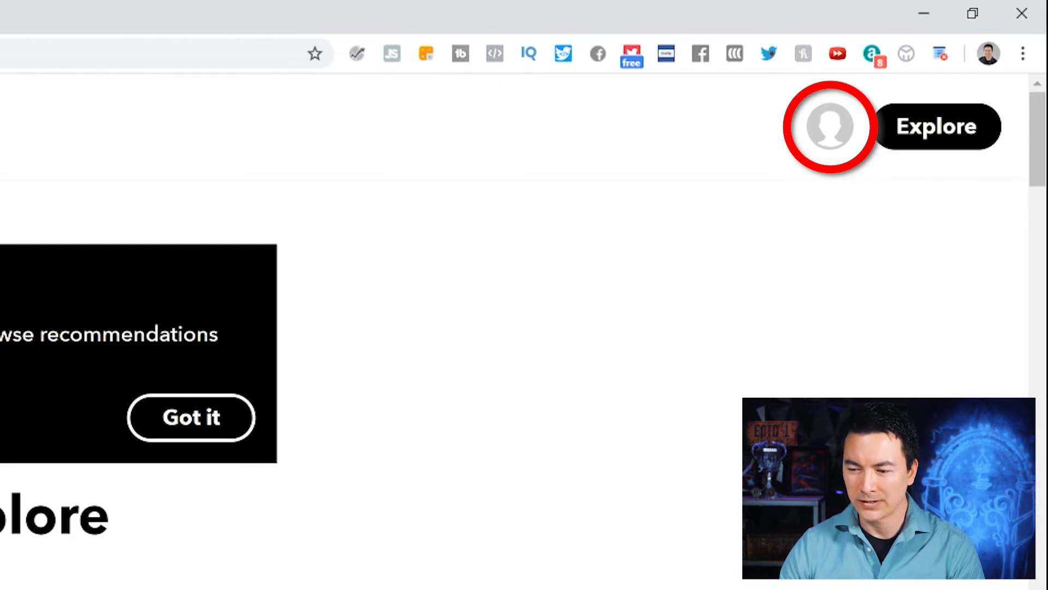
left_click(829, 126)
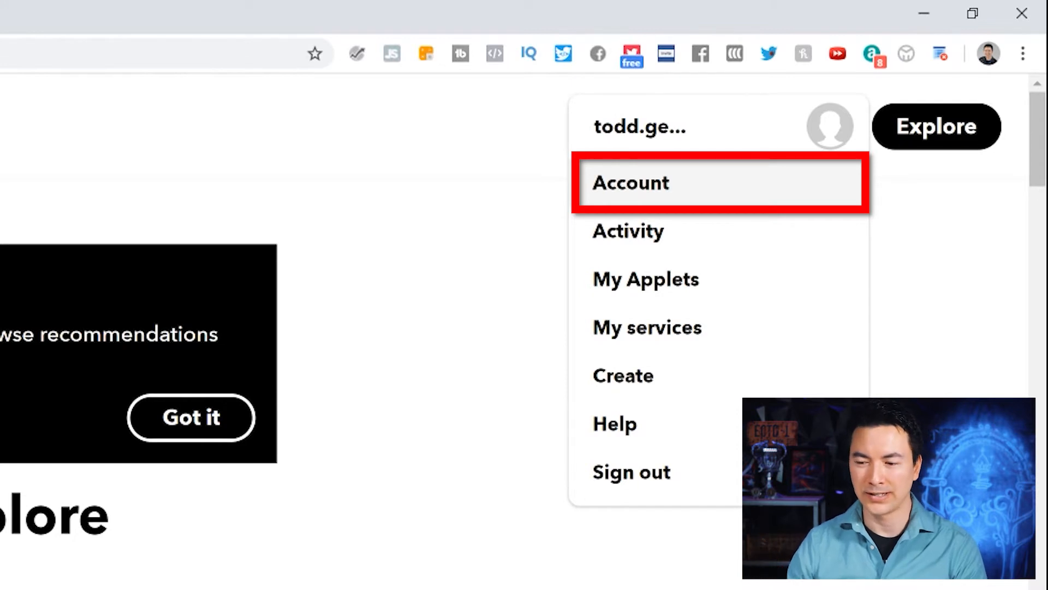
mouse_move(628, 230)
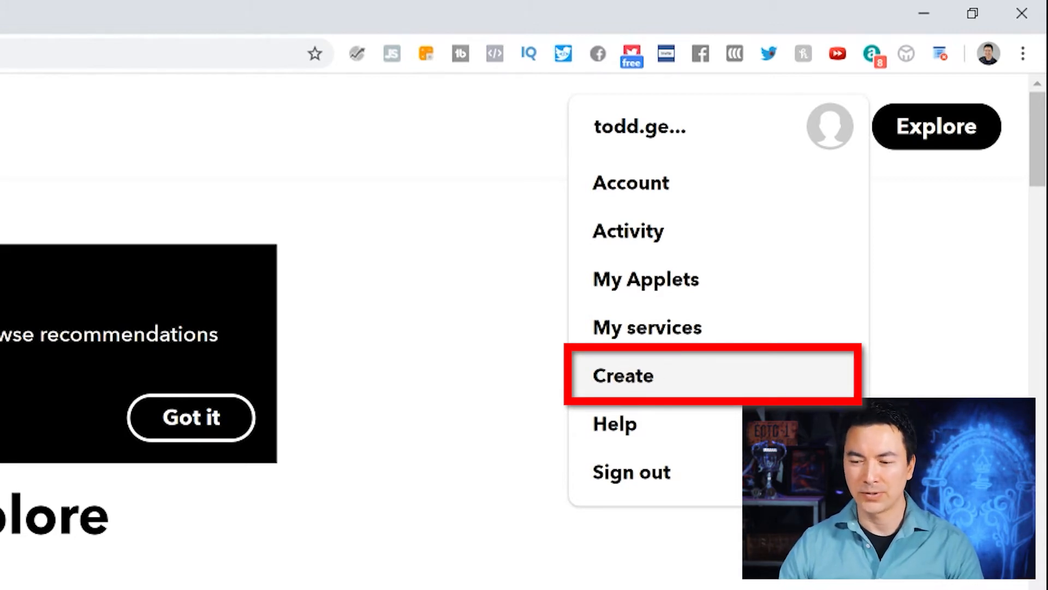
left_click(623, 375)
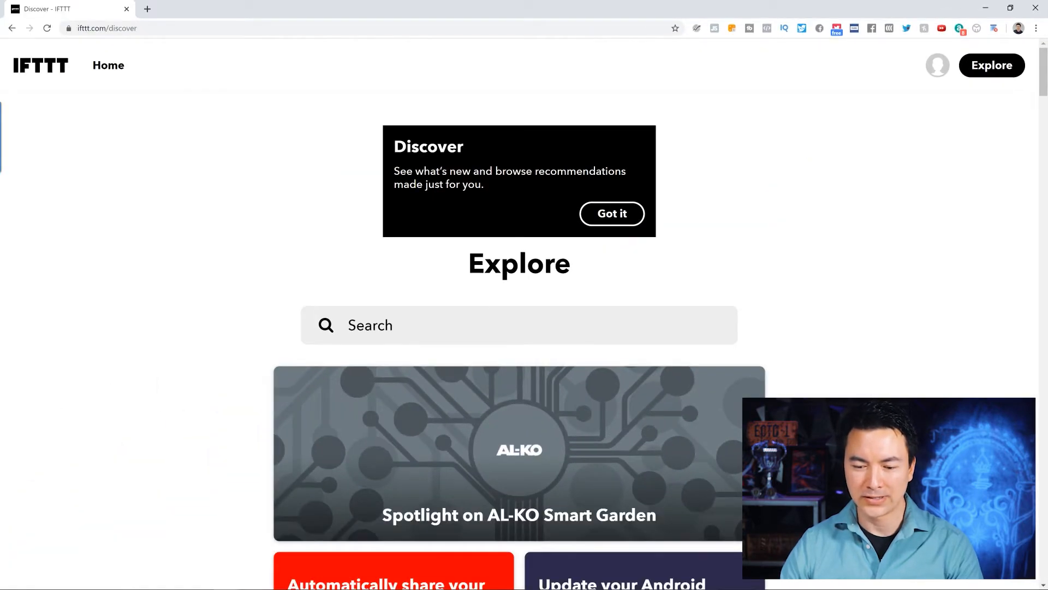
Search Explore for 'youtube' and browse the YouTube connection applets.
left_click(518, 324)
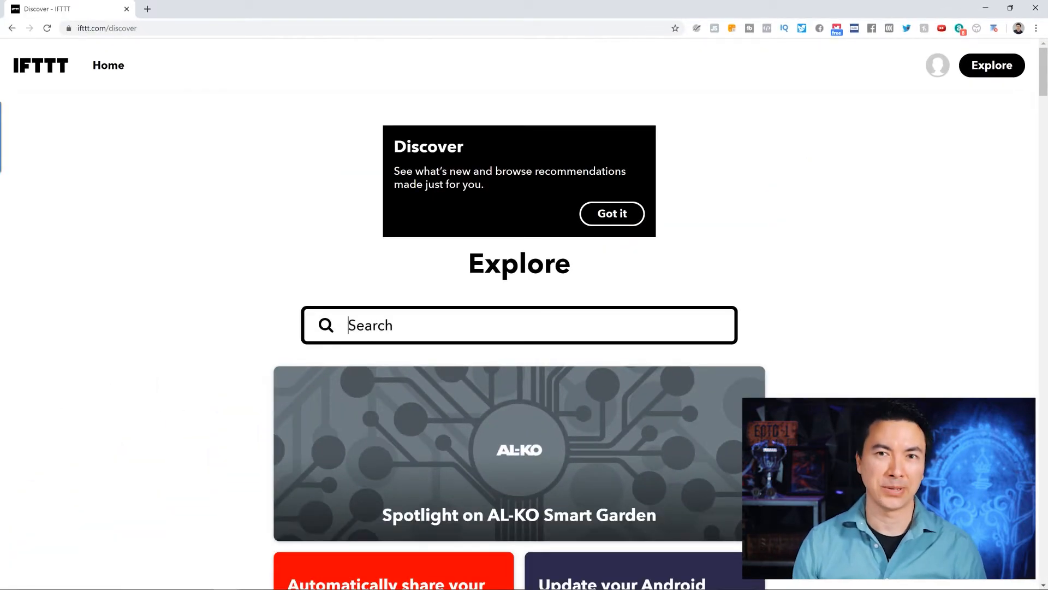
left_click(519, 325)
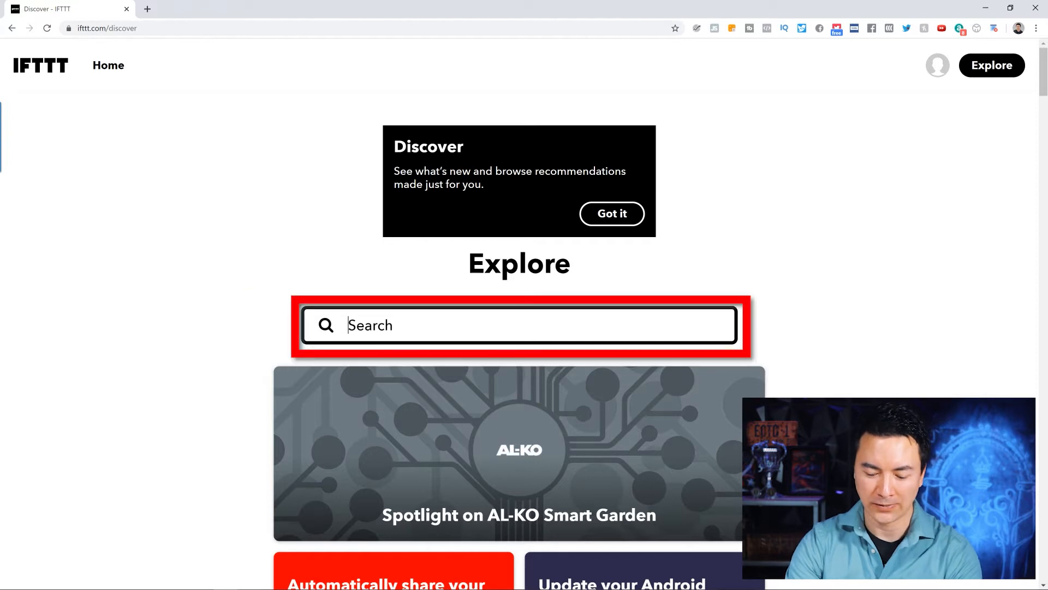
type("youtube")
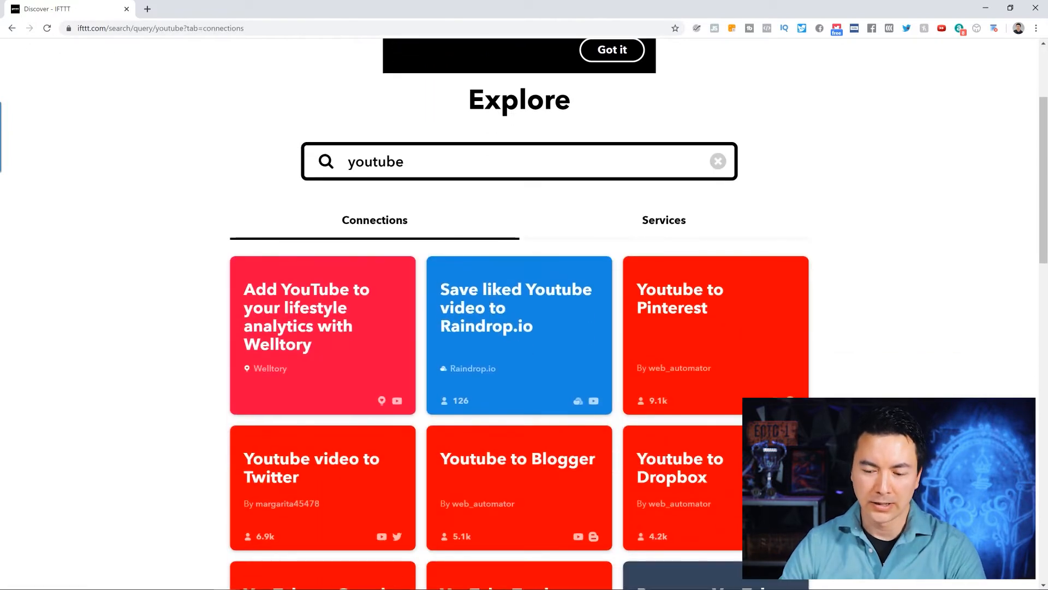
scroll("down", 3)
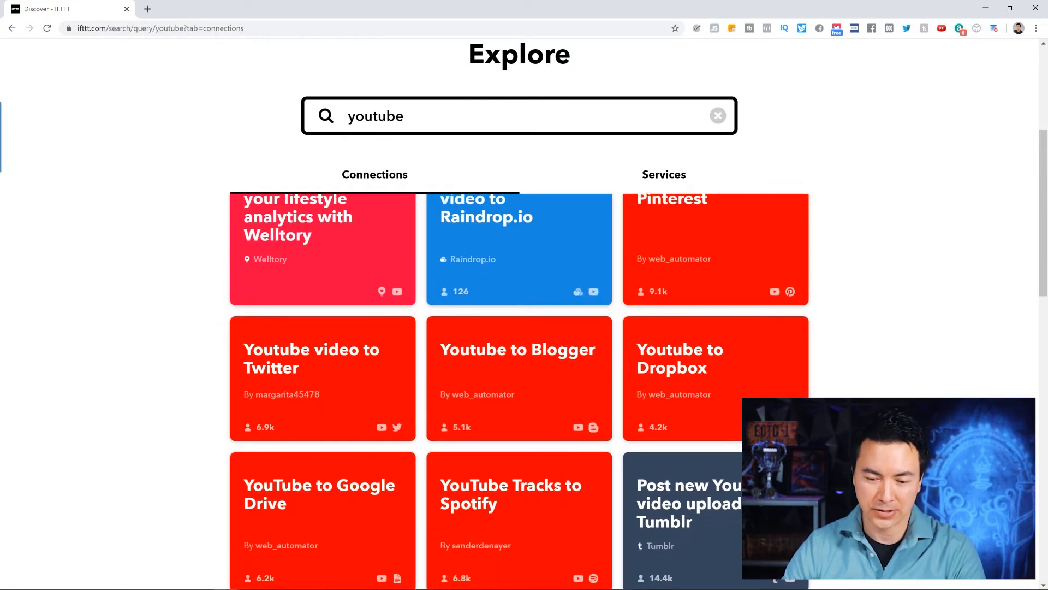
scroll("down", 3)
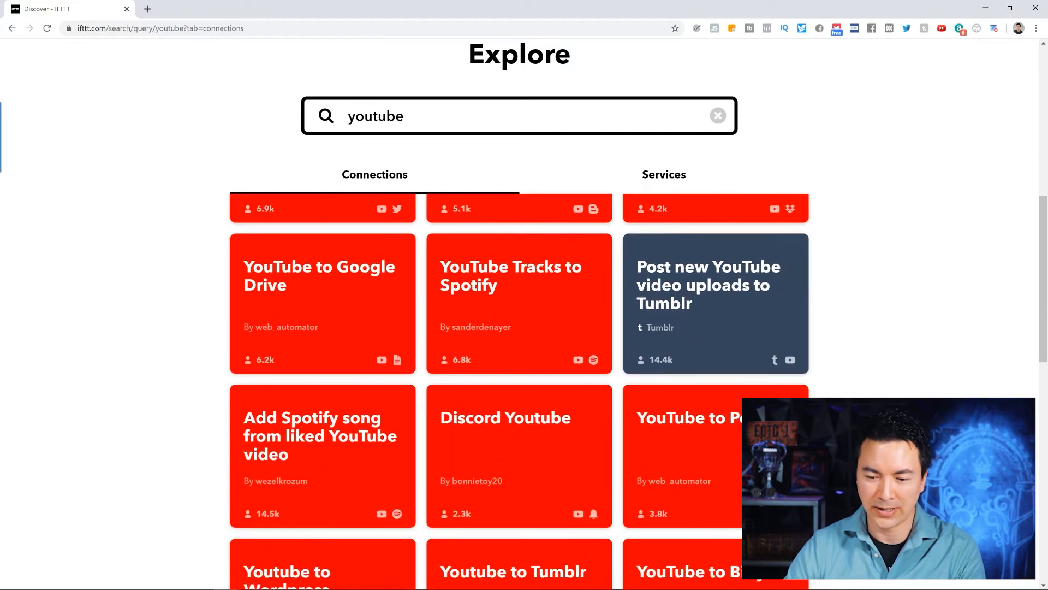
scroll("down", 3)
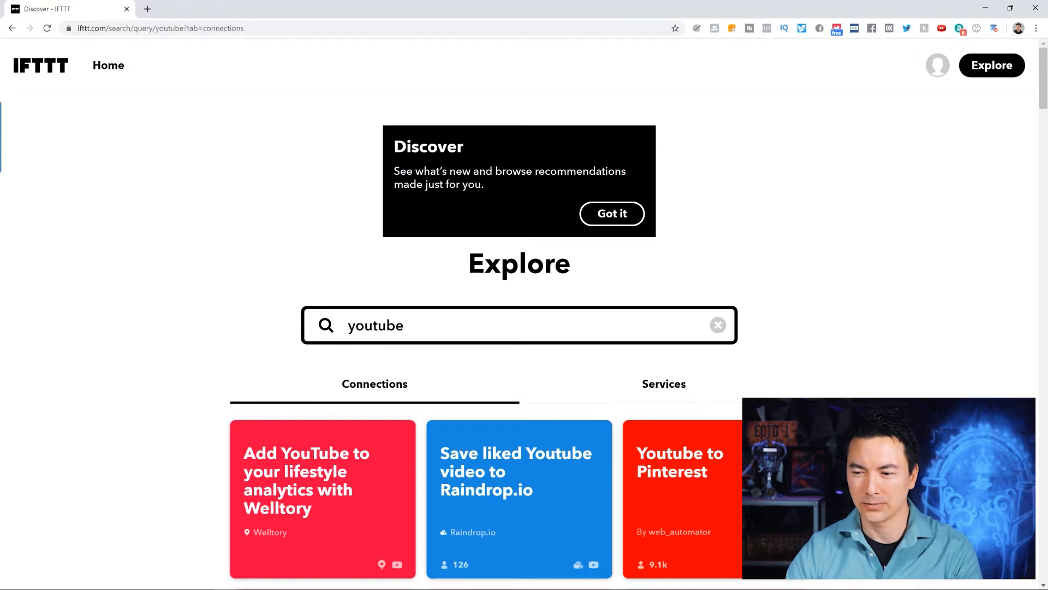
Choose Create from the profile menu to start a custom applet.
left_click(937, 65)
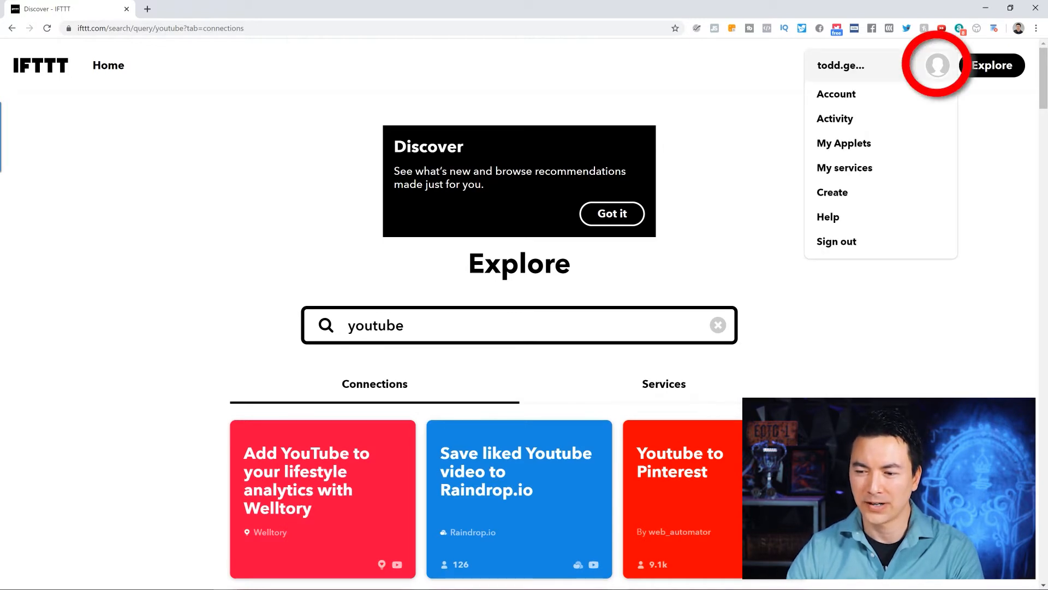
mouse_move(845, 167)
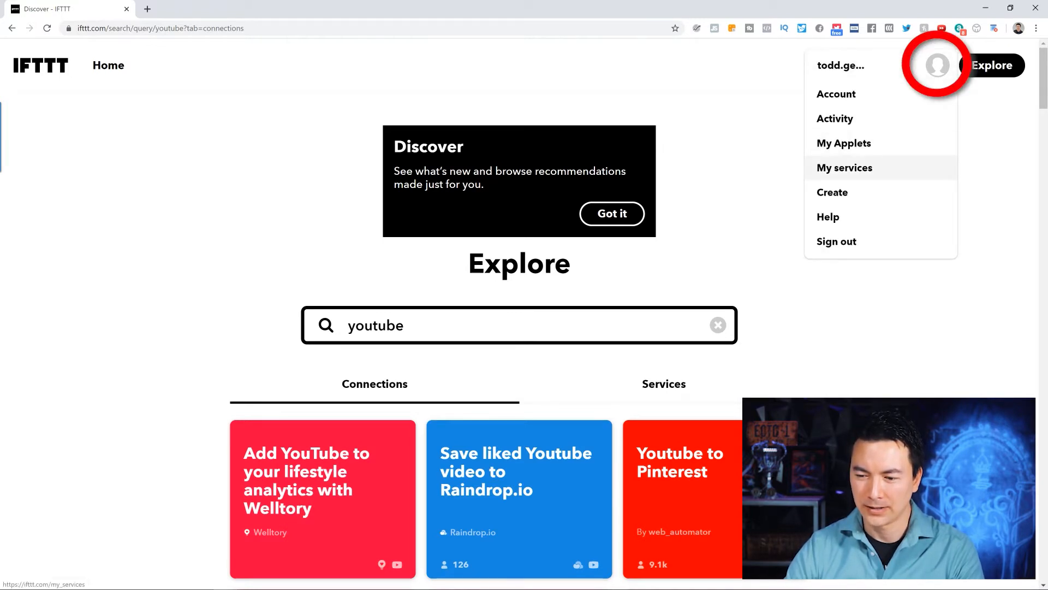
left_click(832, 193)
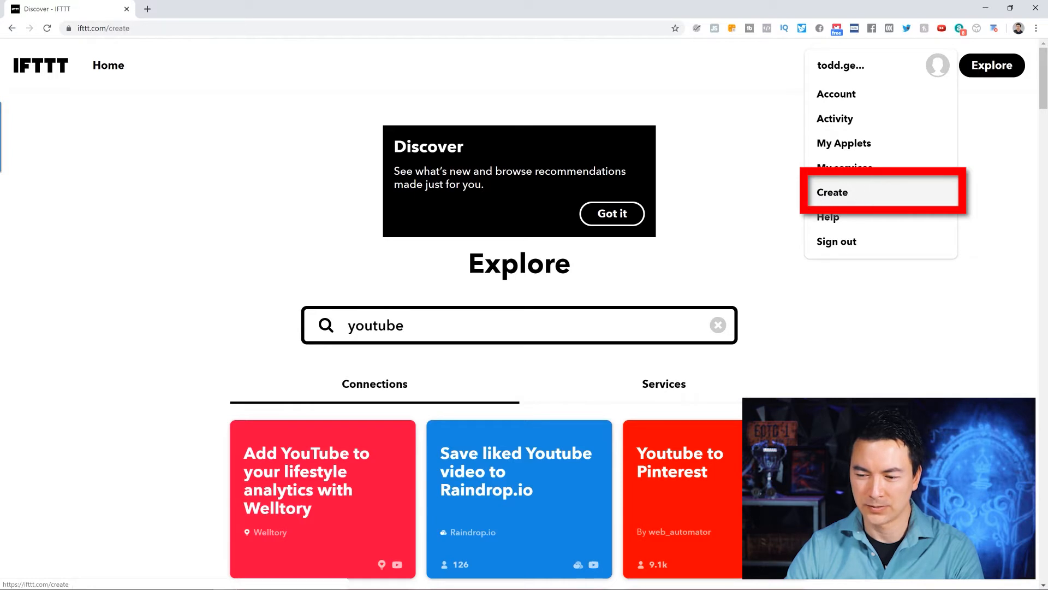
left_click(832, 192)
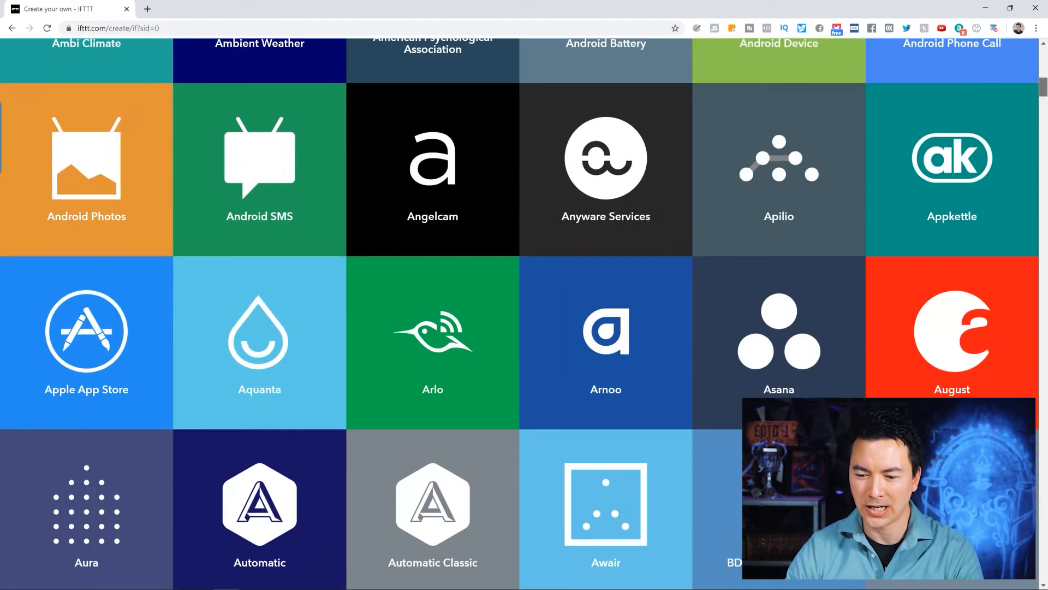
Search services for 'yout' and pick YouTube as the trigger.
scroll("down", 3)
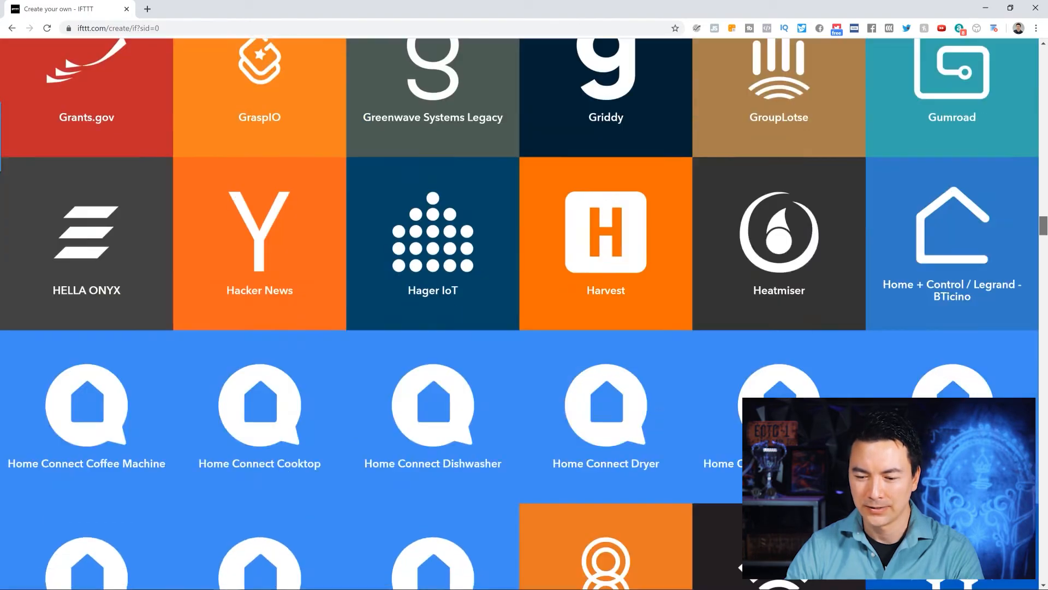
type("youtube")
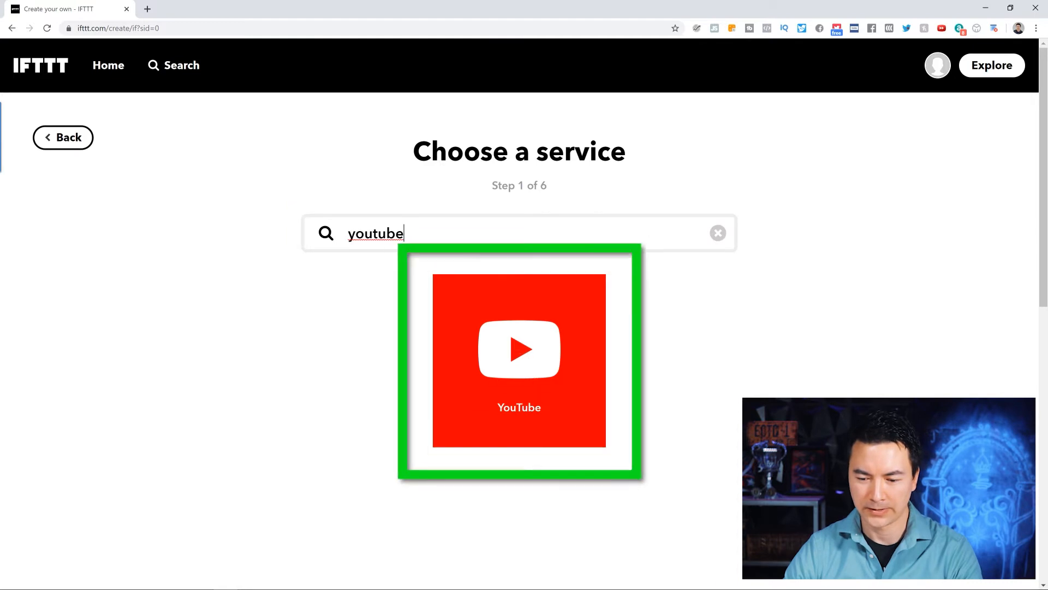
left_click(519, 361)
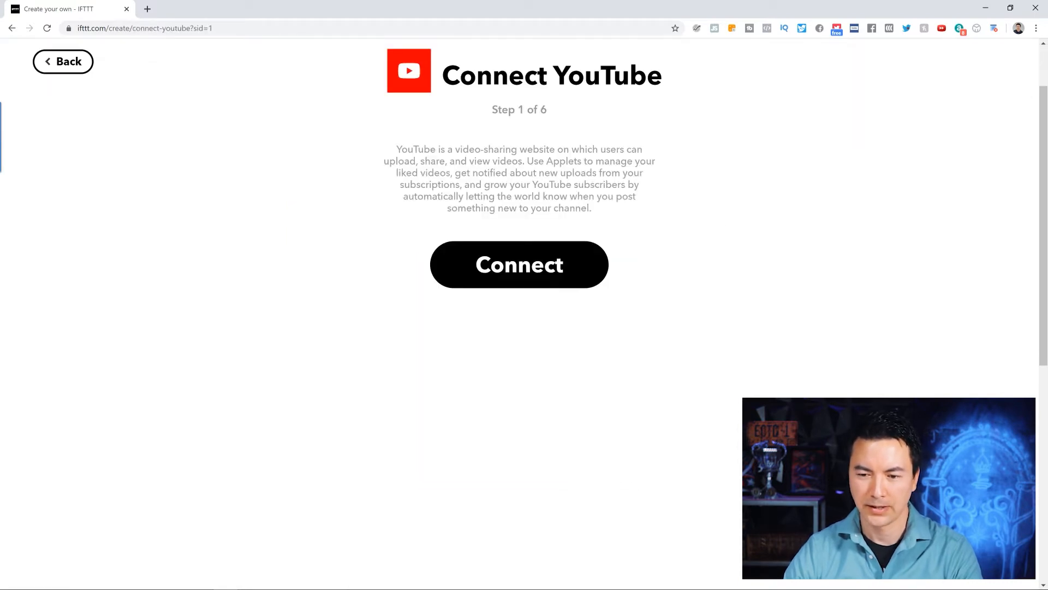
Connect YouTube and select the Google account to use.
left_click(519, 264)
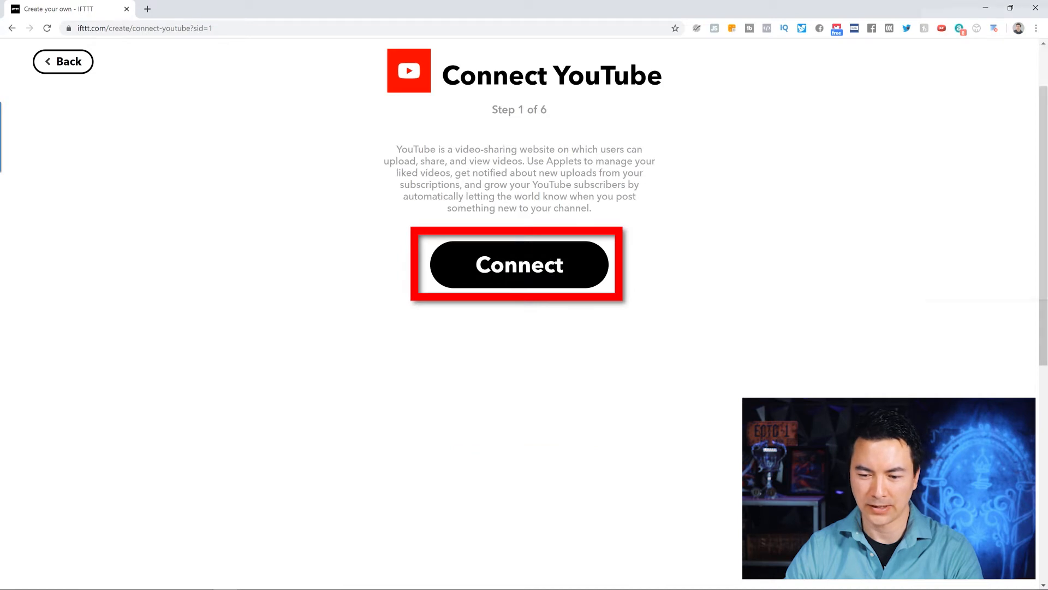
left_click(519, 264)
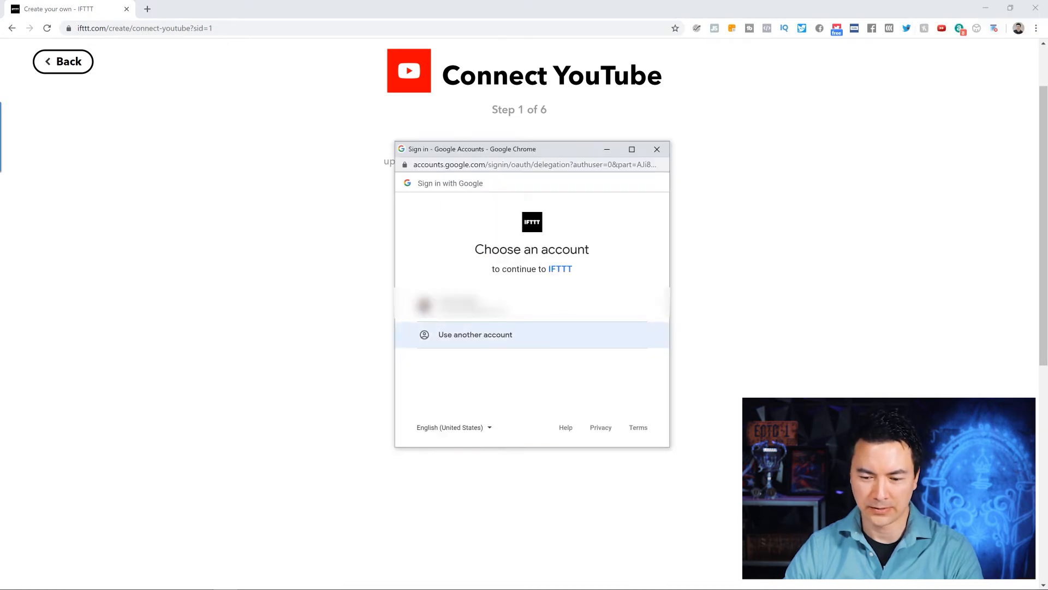
left_click(462, 305)
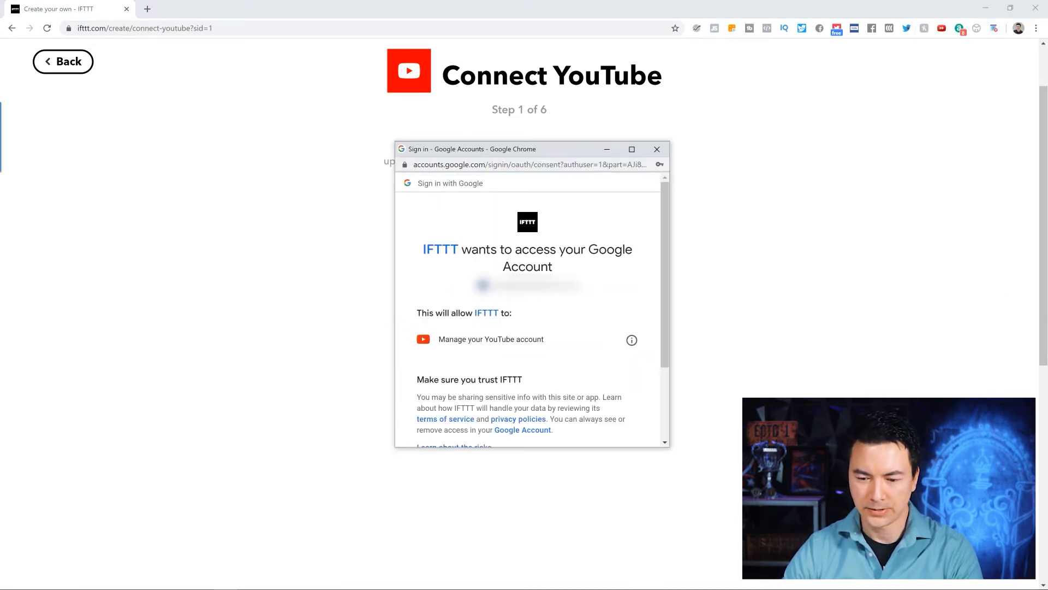
double_click(444, 339)
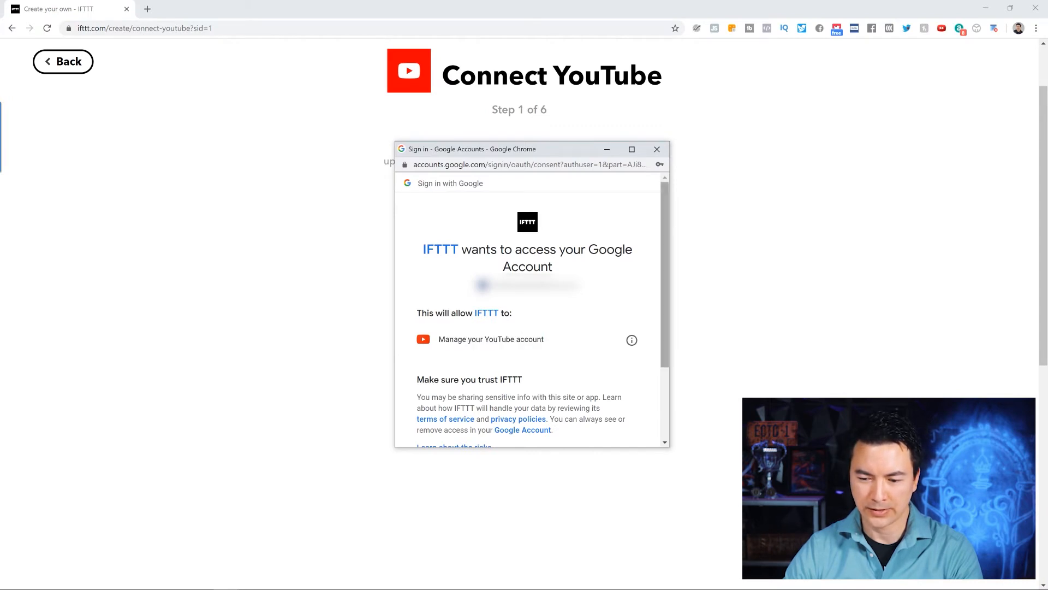
Allow IFTTT to manage the YouTube account.
scroll("down", 3)
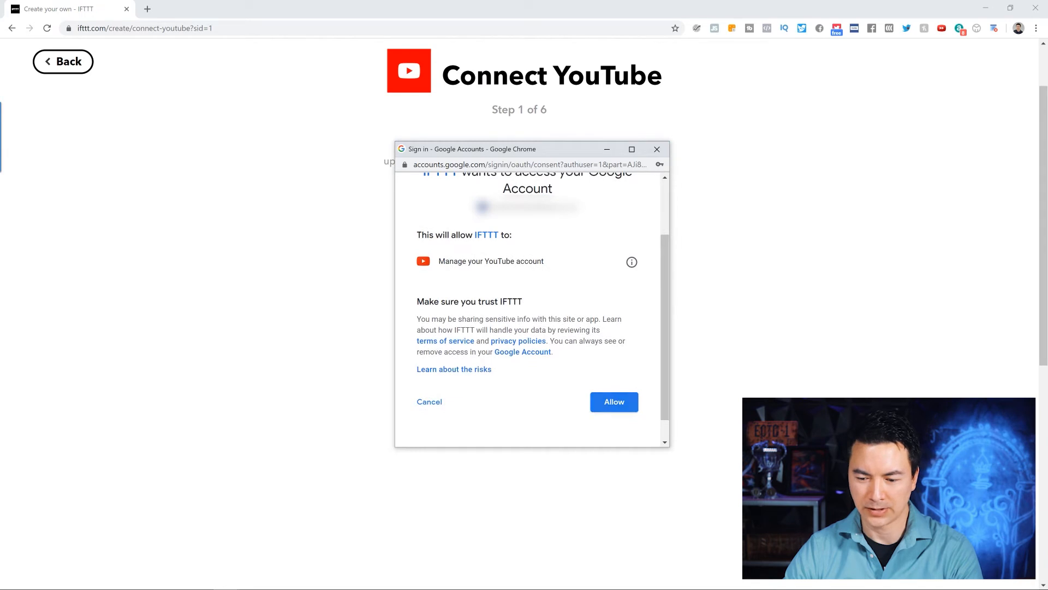
left_click(613, 401)
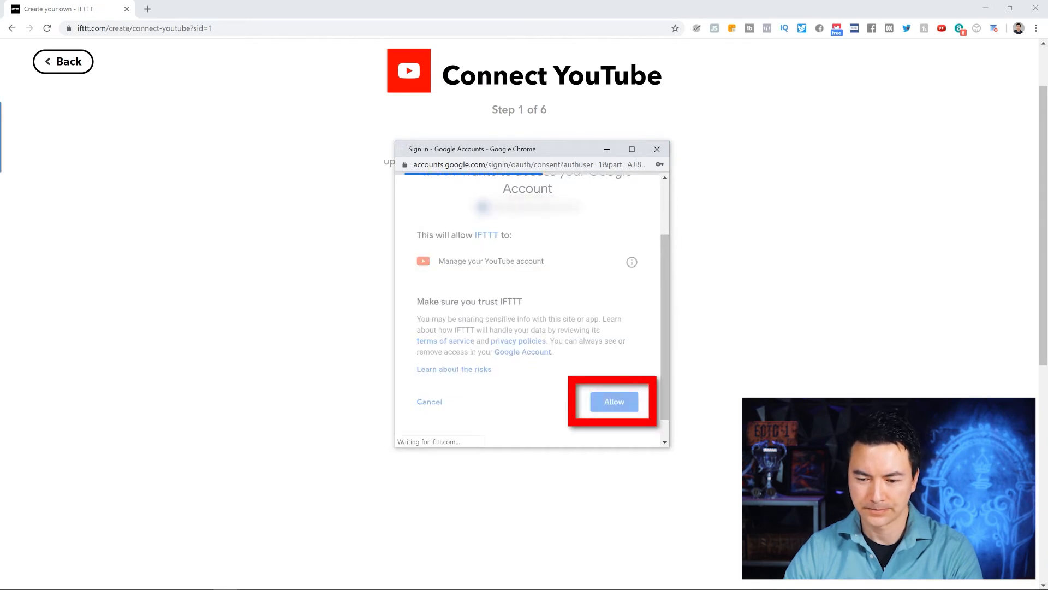
left_click(613, 401)
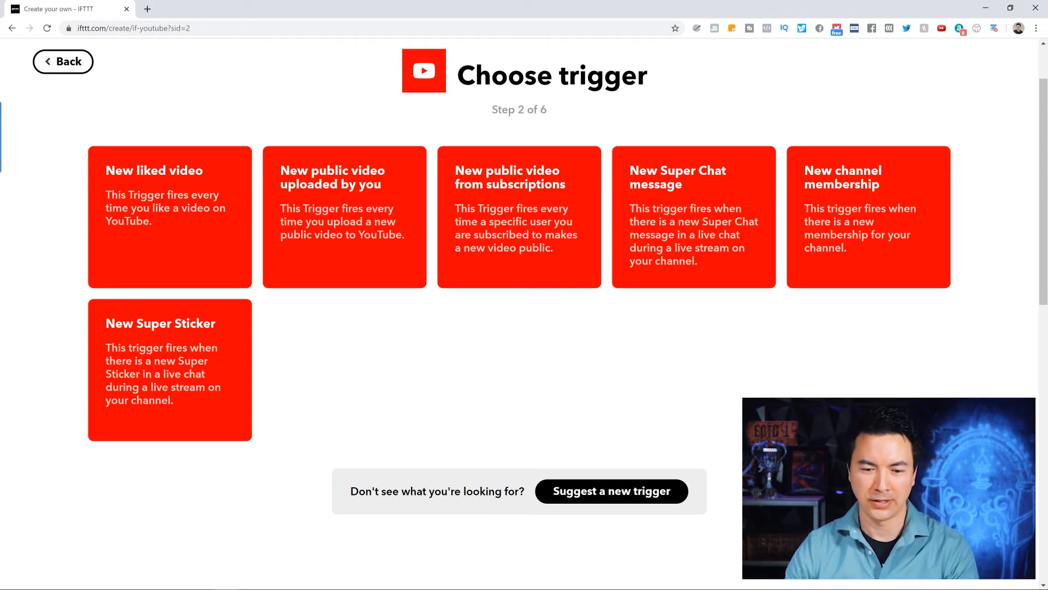
Select the 'New public video uploaded by you' YouTube trigger.
left_click(169, 217)
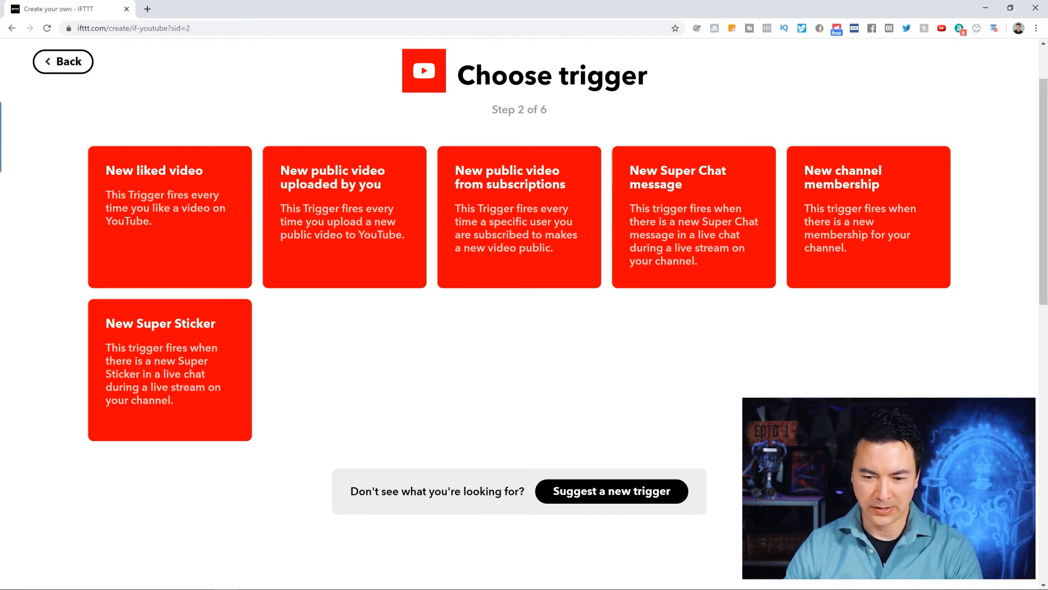
left_click(345, 217)
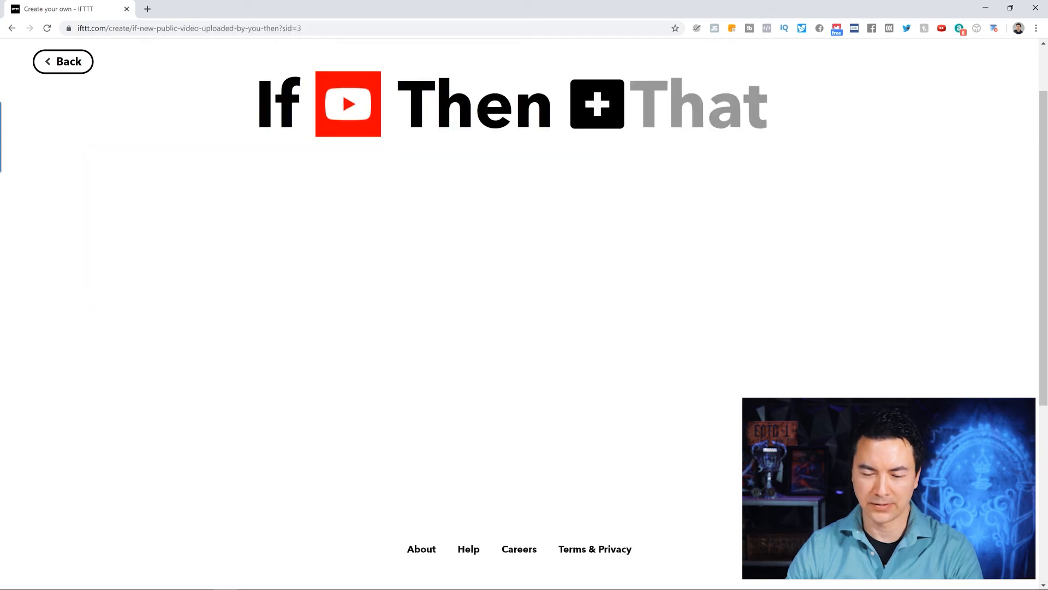
Search services for 'facebook' and choose Facebook Pages as the action.
left_click(347, 104)
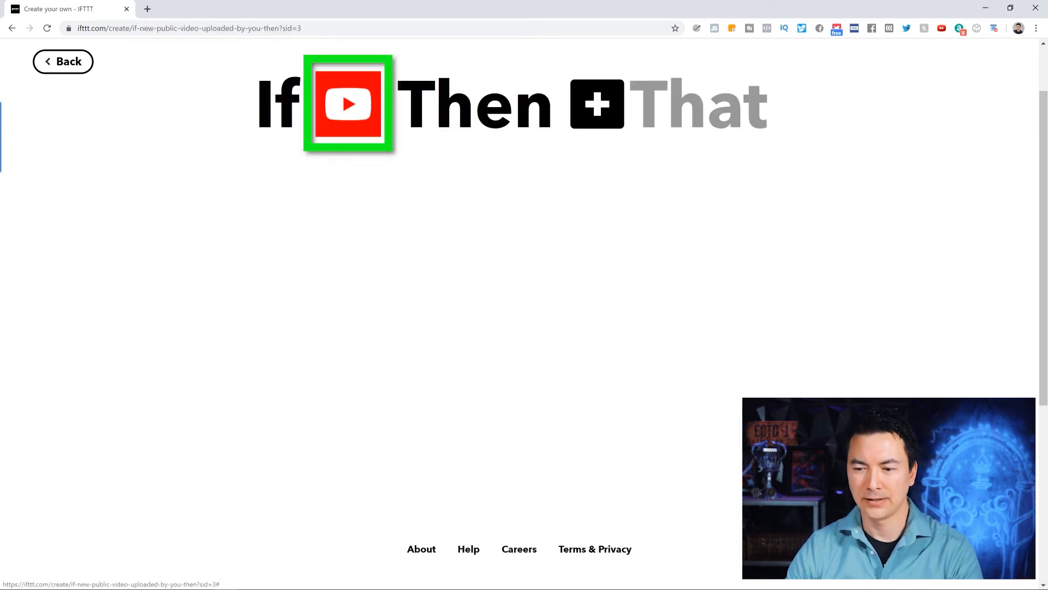
mouse_move(672, 104)
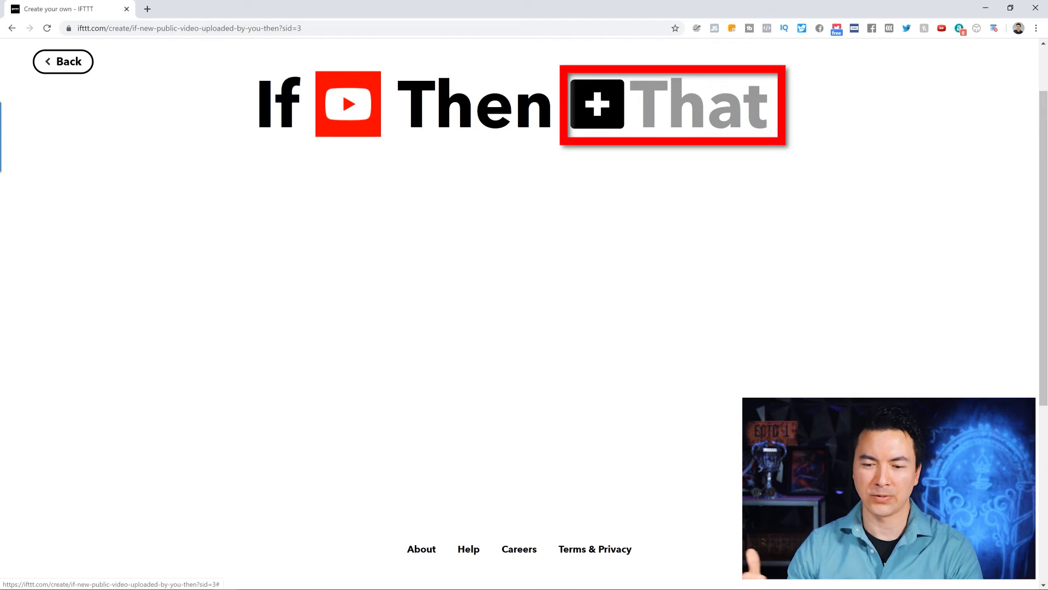
left_click(672, 104)
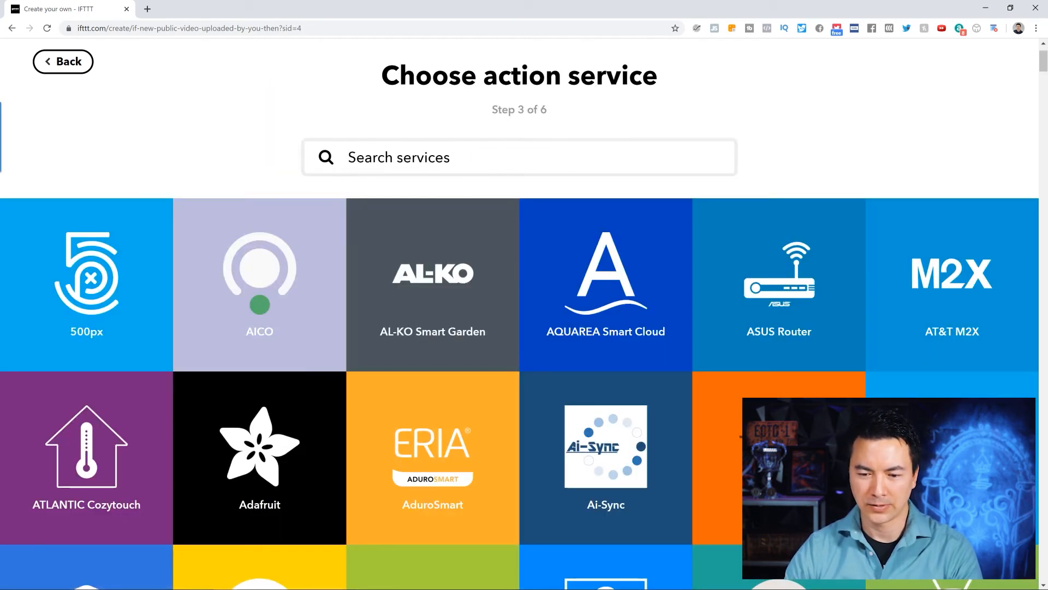
type("facebook")
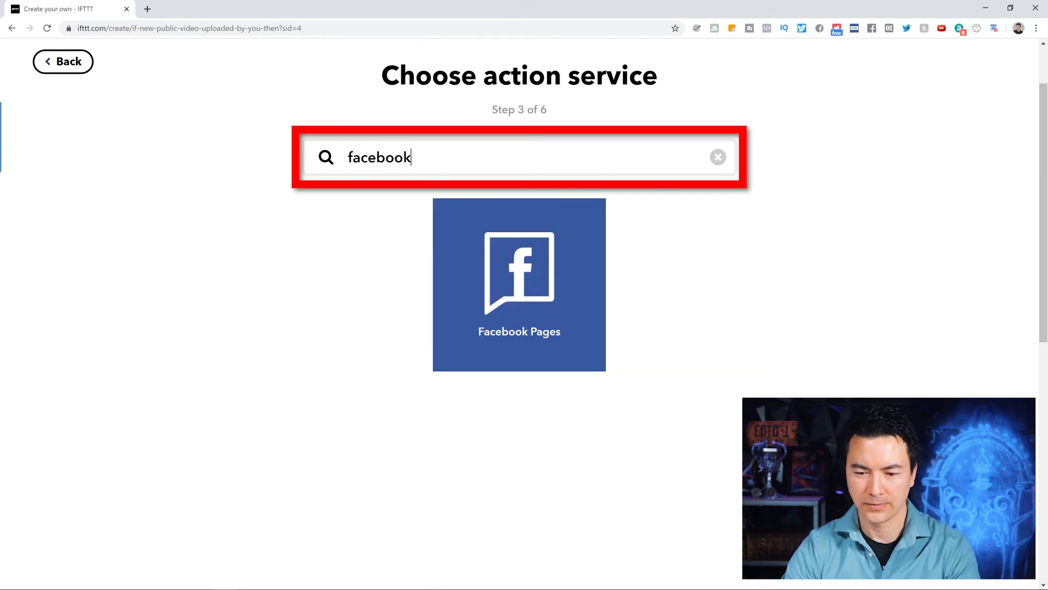
left_click(519, 283)
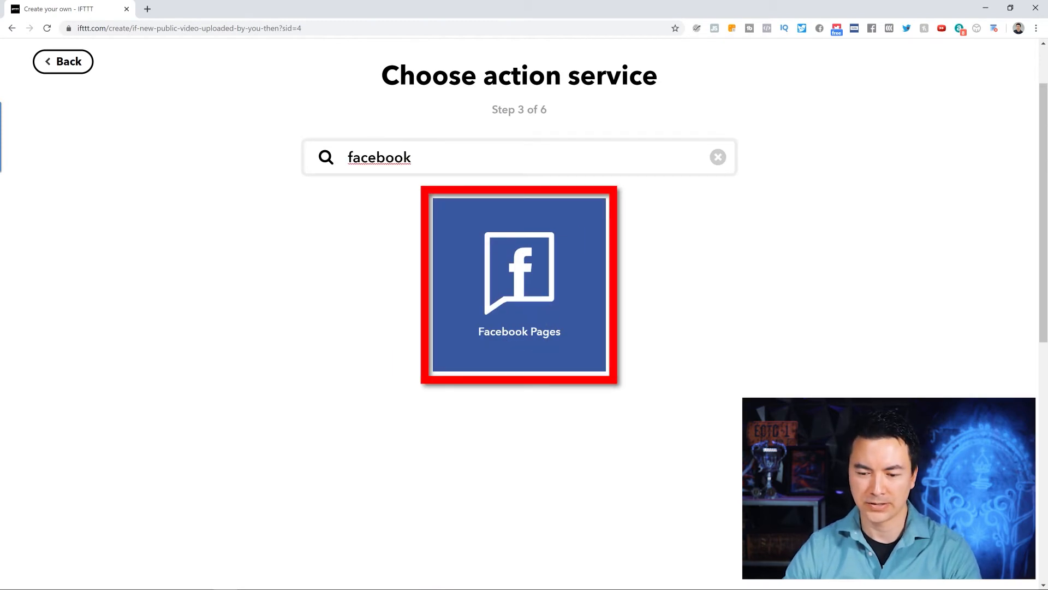
left_click(519, 286)
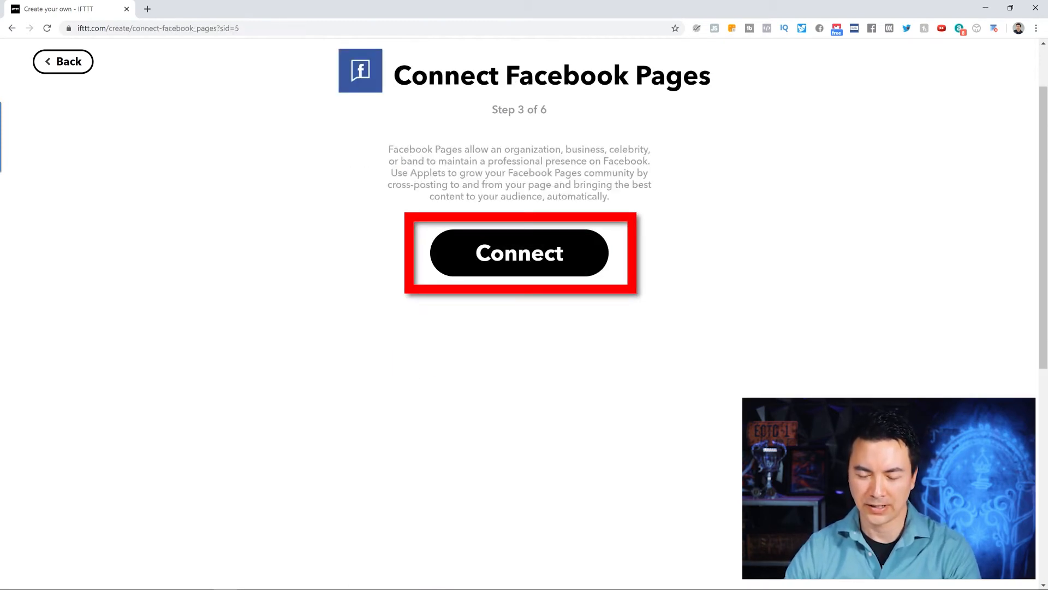
Connect Facebook Pages via Facebook login and confirm the page to post to.
left_click(520, 252)
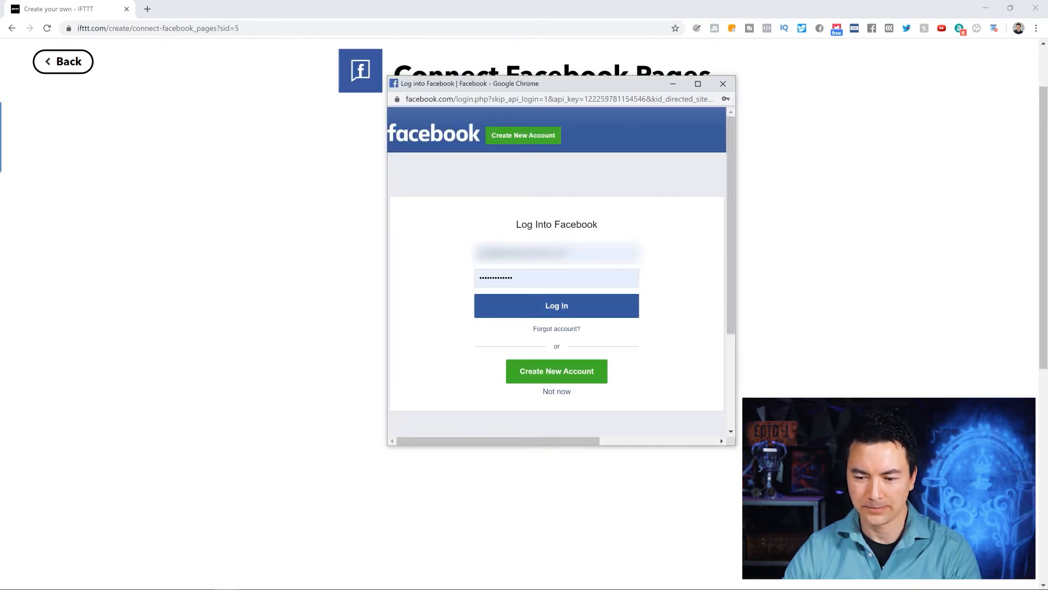
left_click(556, 306)
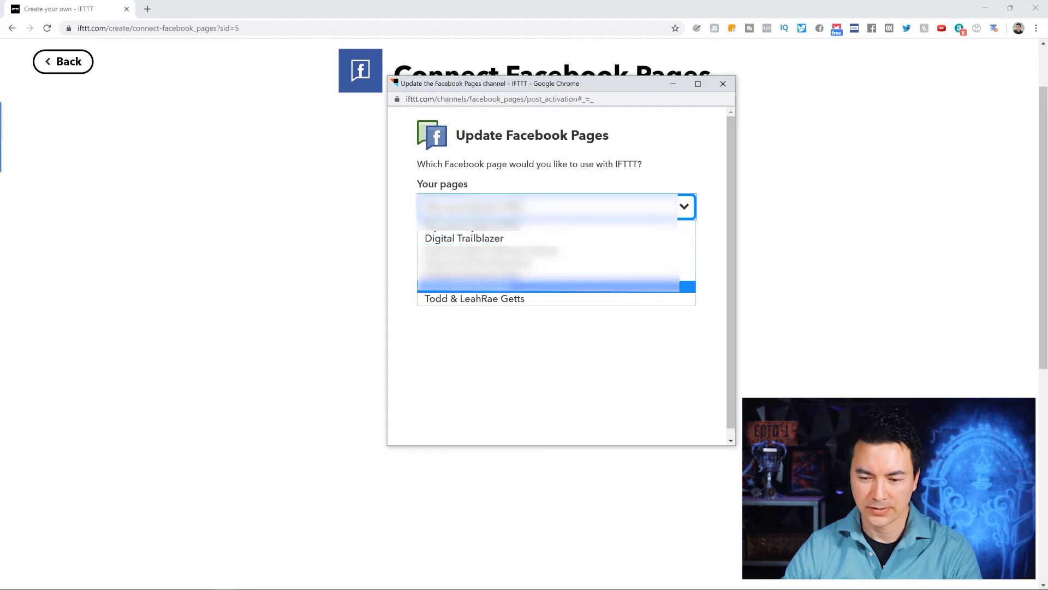
left_click(473, 299)
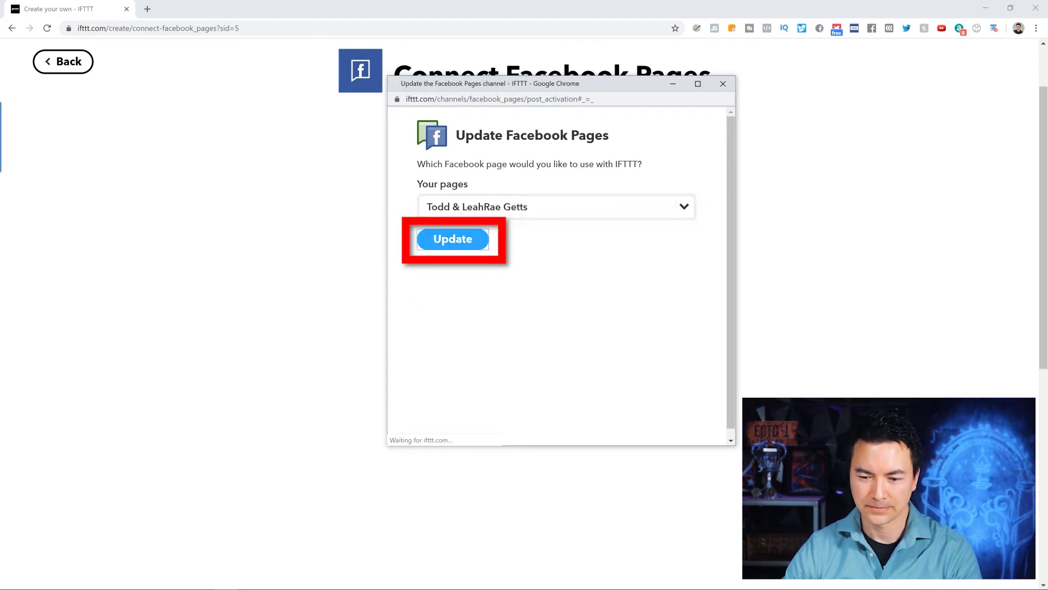
left_click(453, 239)
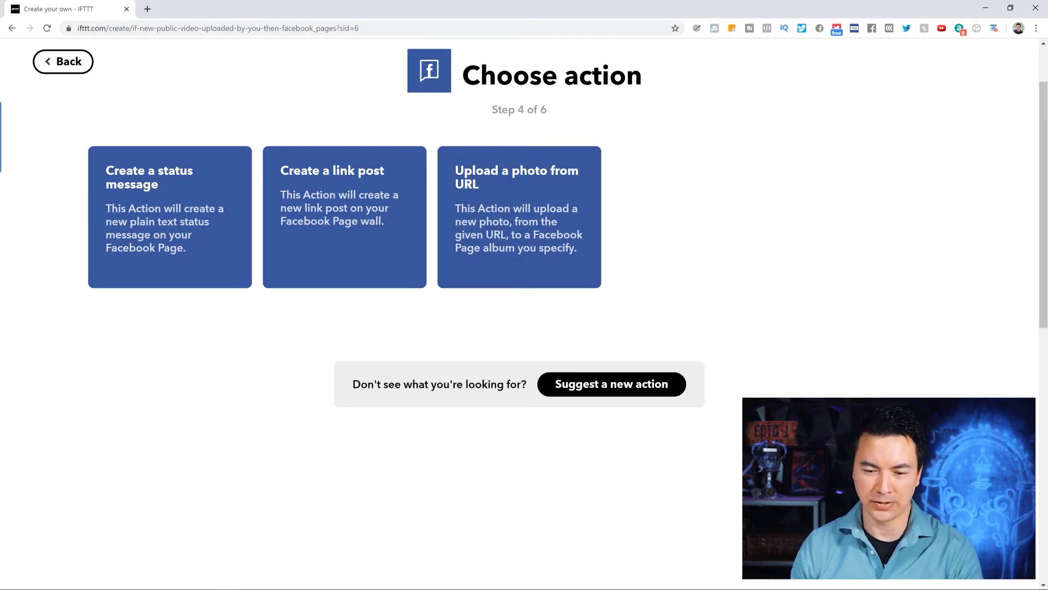
Choose the 'Create a link post' Facebook Pages action.
left_click(169, 217)
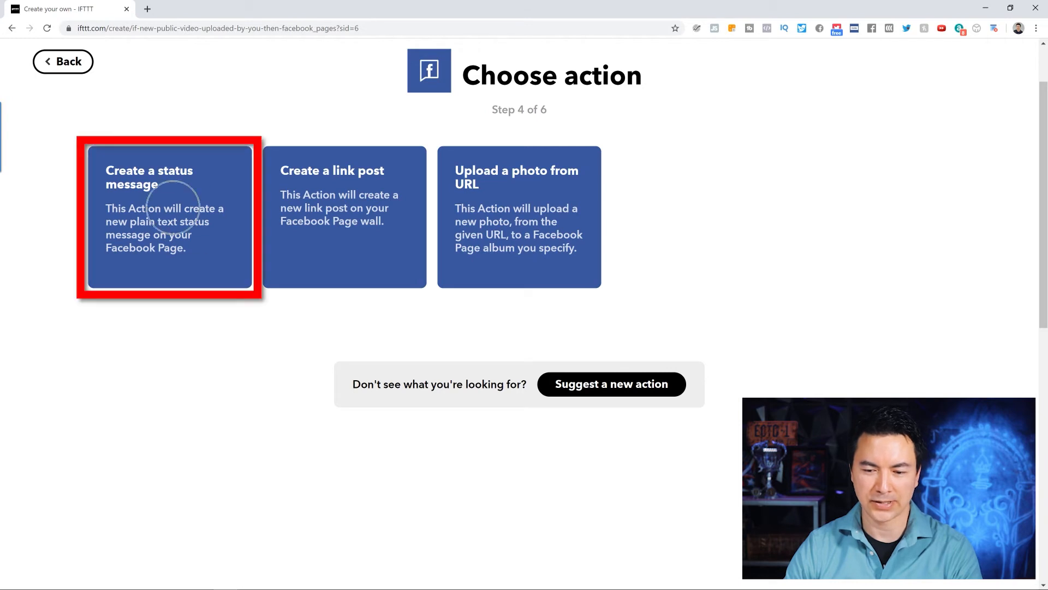
left_click(519, 217)
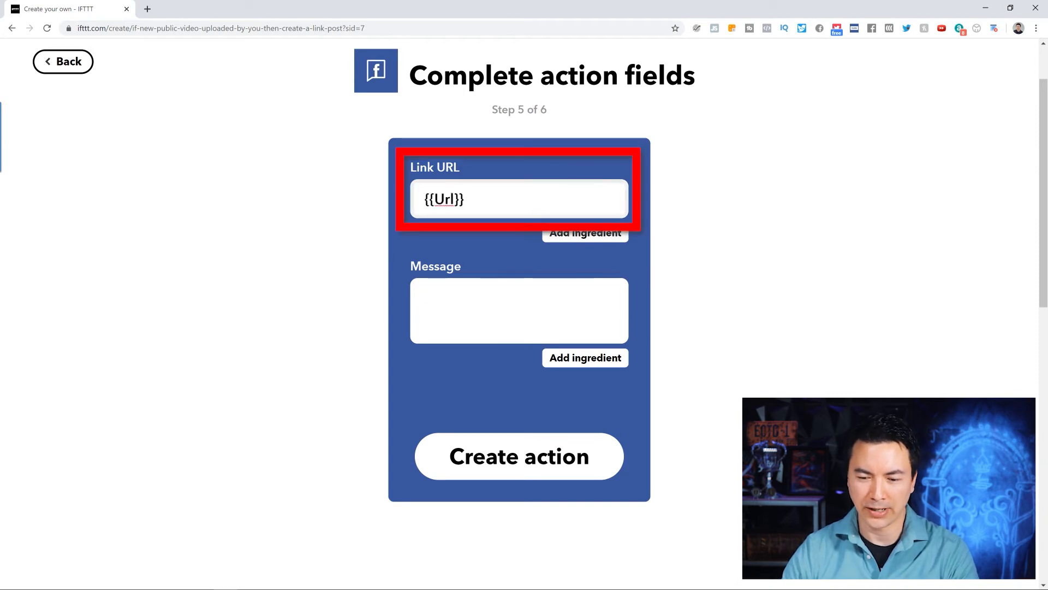
Keep the video {{Url}} as the link URL and list ingredients for the message.
double_click(443, 199)
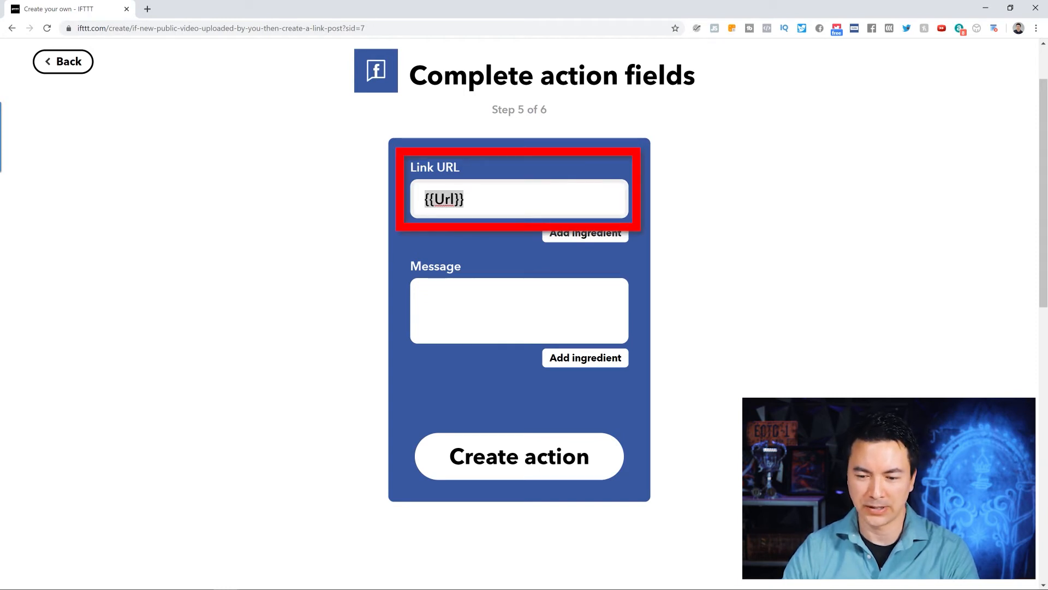
left_click(519, 310)
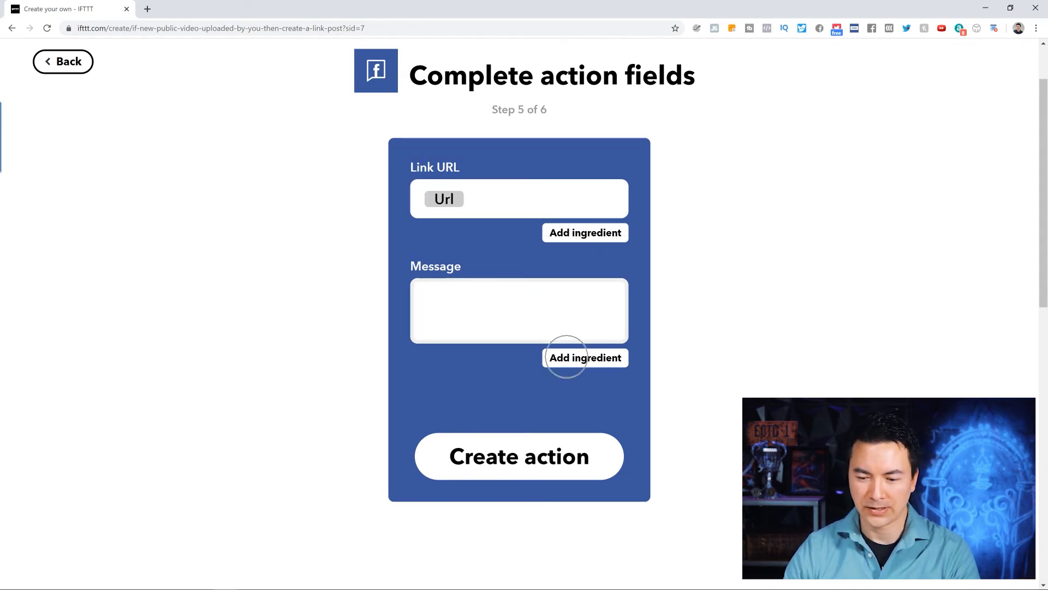
left_click(584, 357)
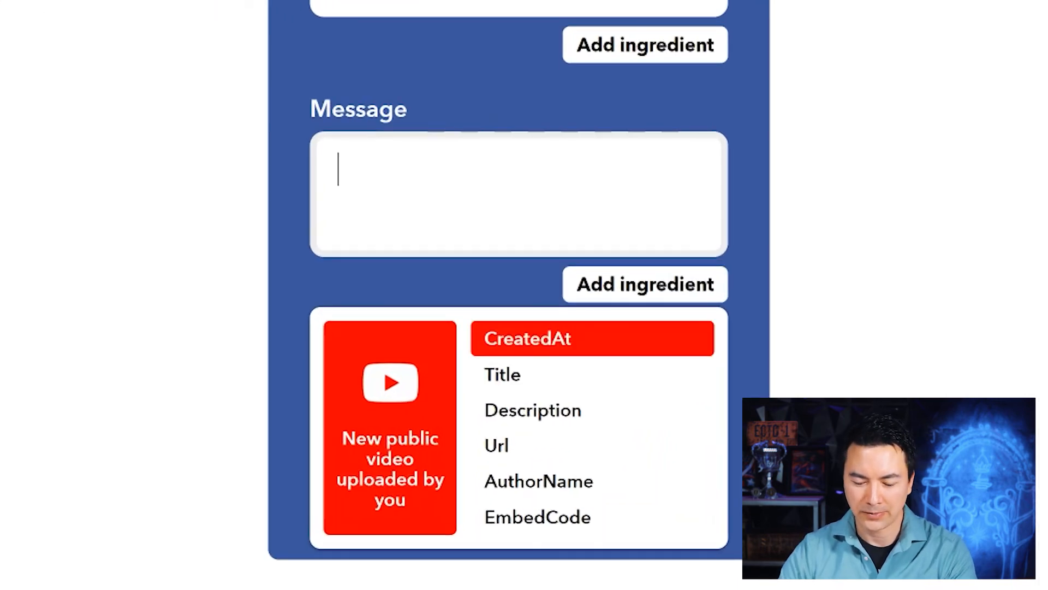
Write 'Hey! Check out our latest video on YouTube!' then insert Title and Description ingredients.
type("Hey! Check out our latest video")
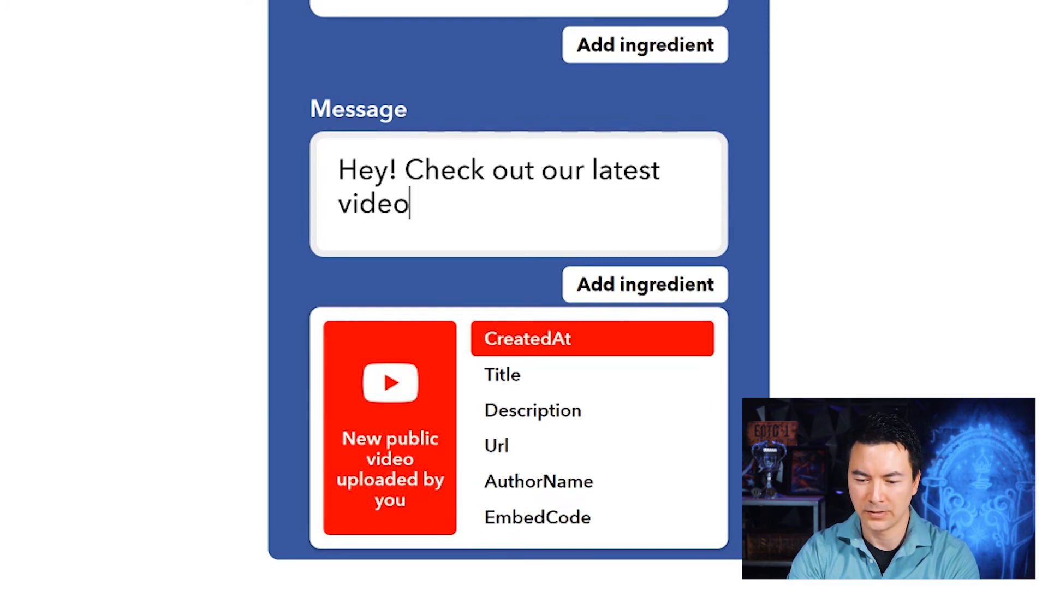
type("on YouTube!")
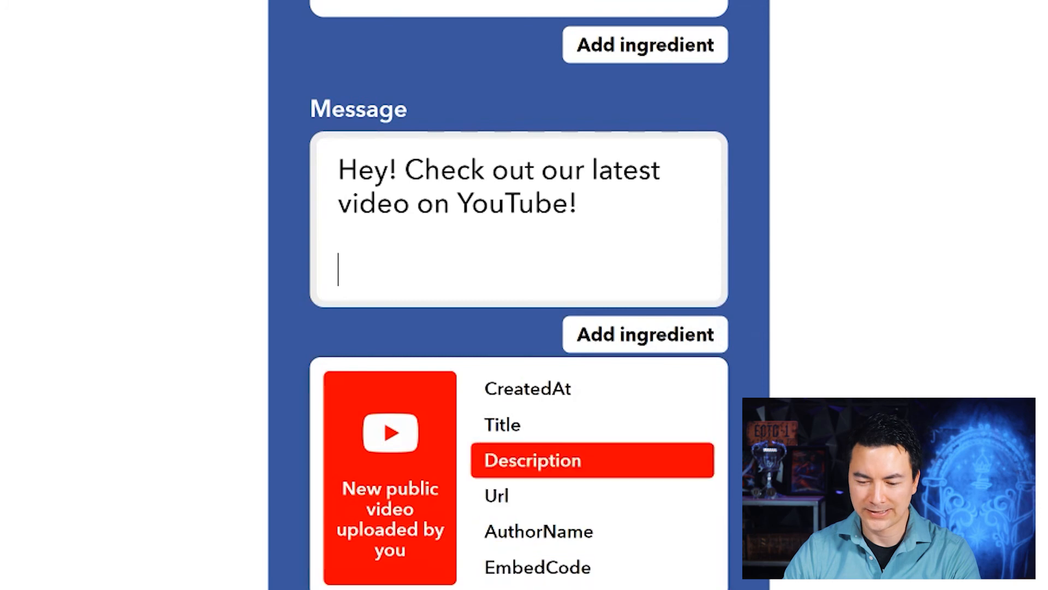
left_click(501, 425)
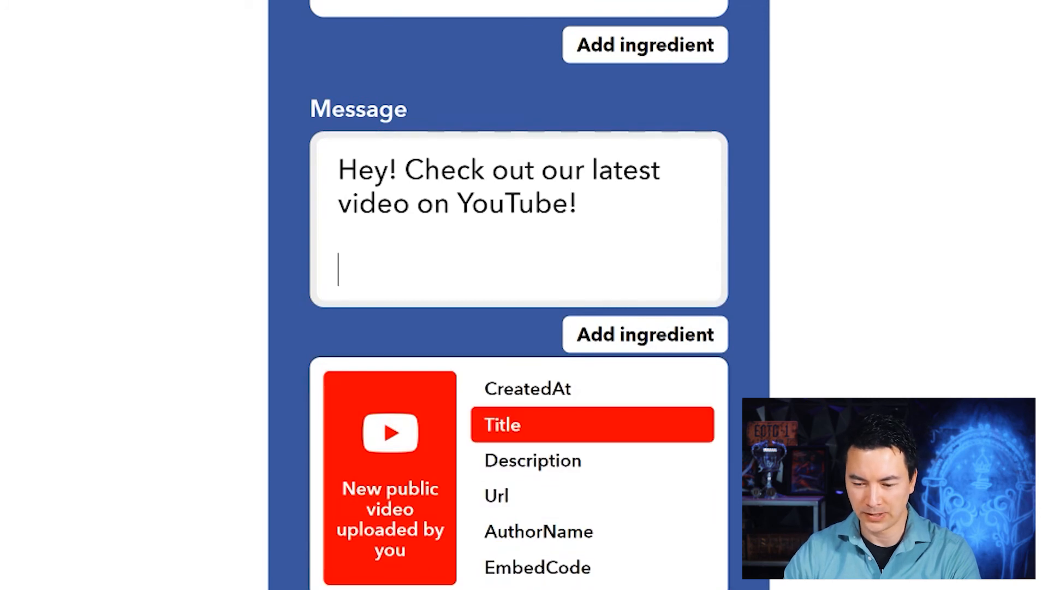
left_click(500, 425)
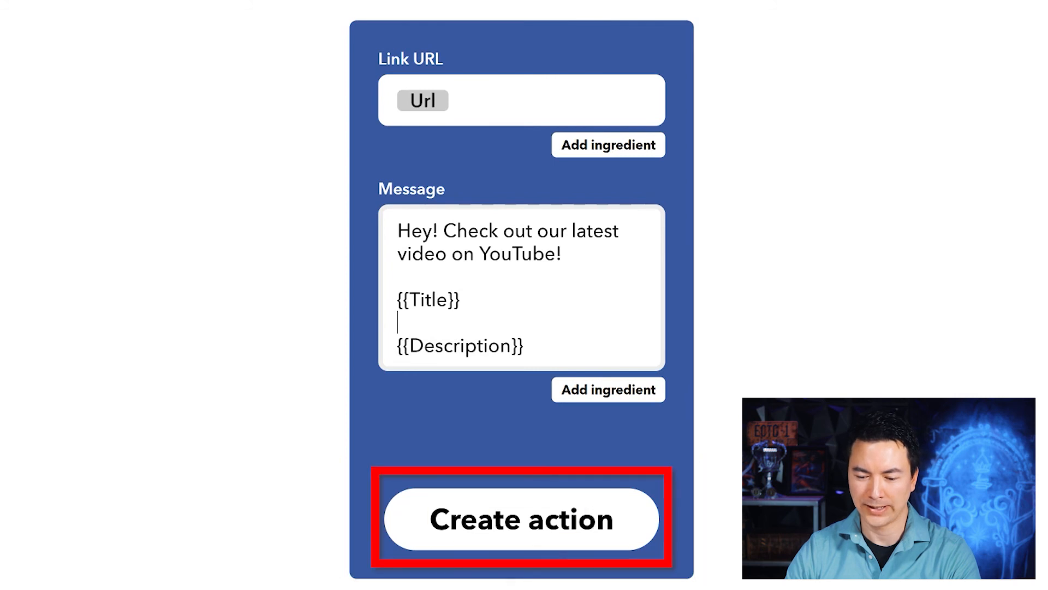
Save the Facebook link post action, keep run notifications on, and finish the applet.
left_click(520, 519)
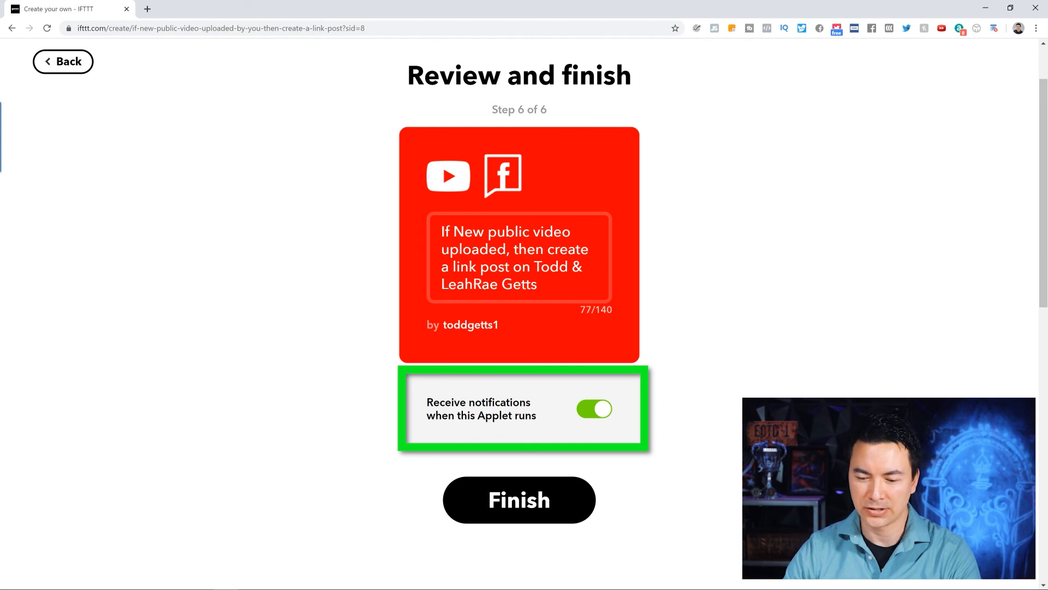
left_click(594, 409)
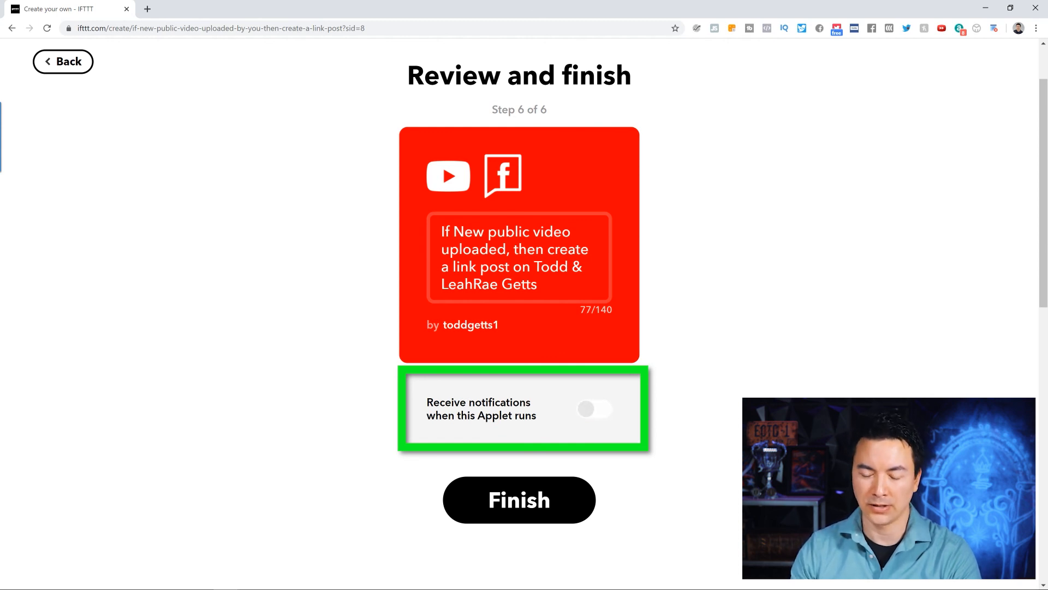
left_click(594, 408)
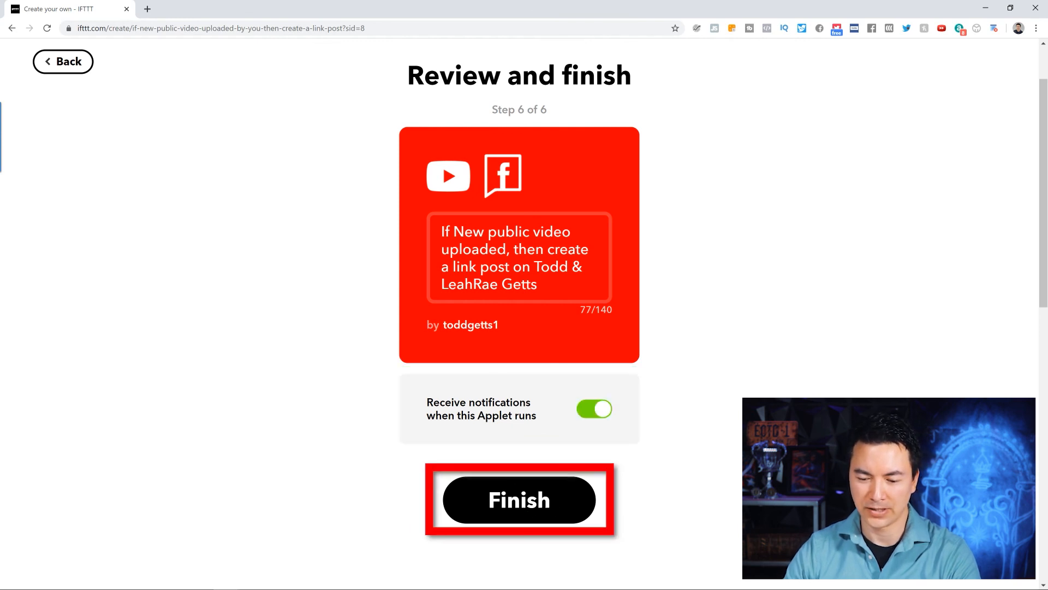
left_click(518, 500)
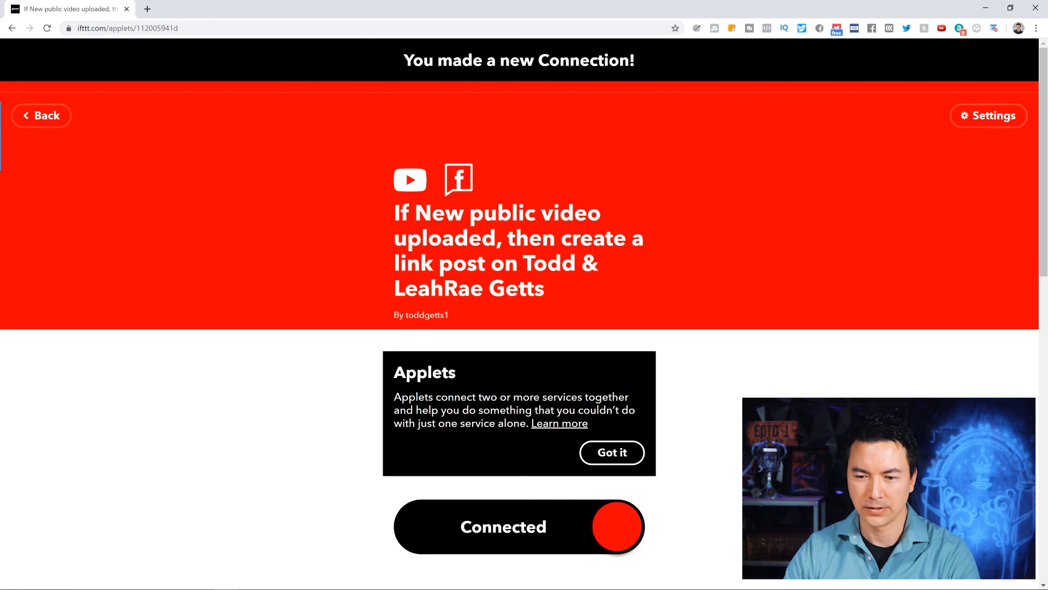